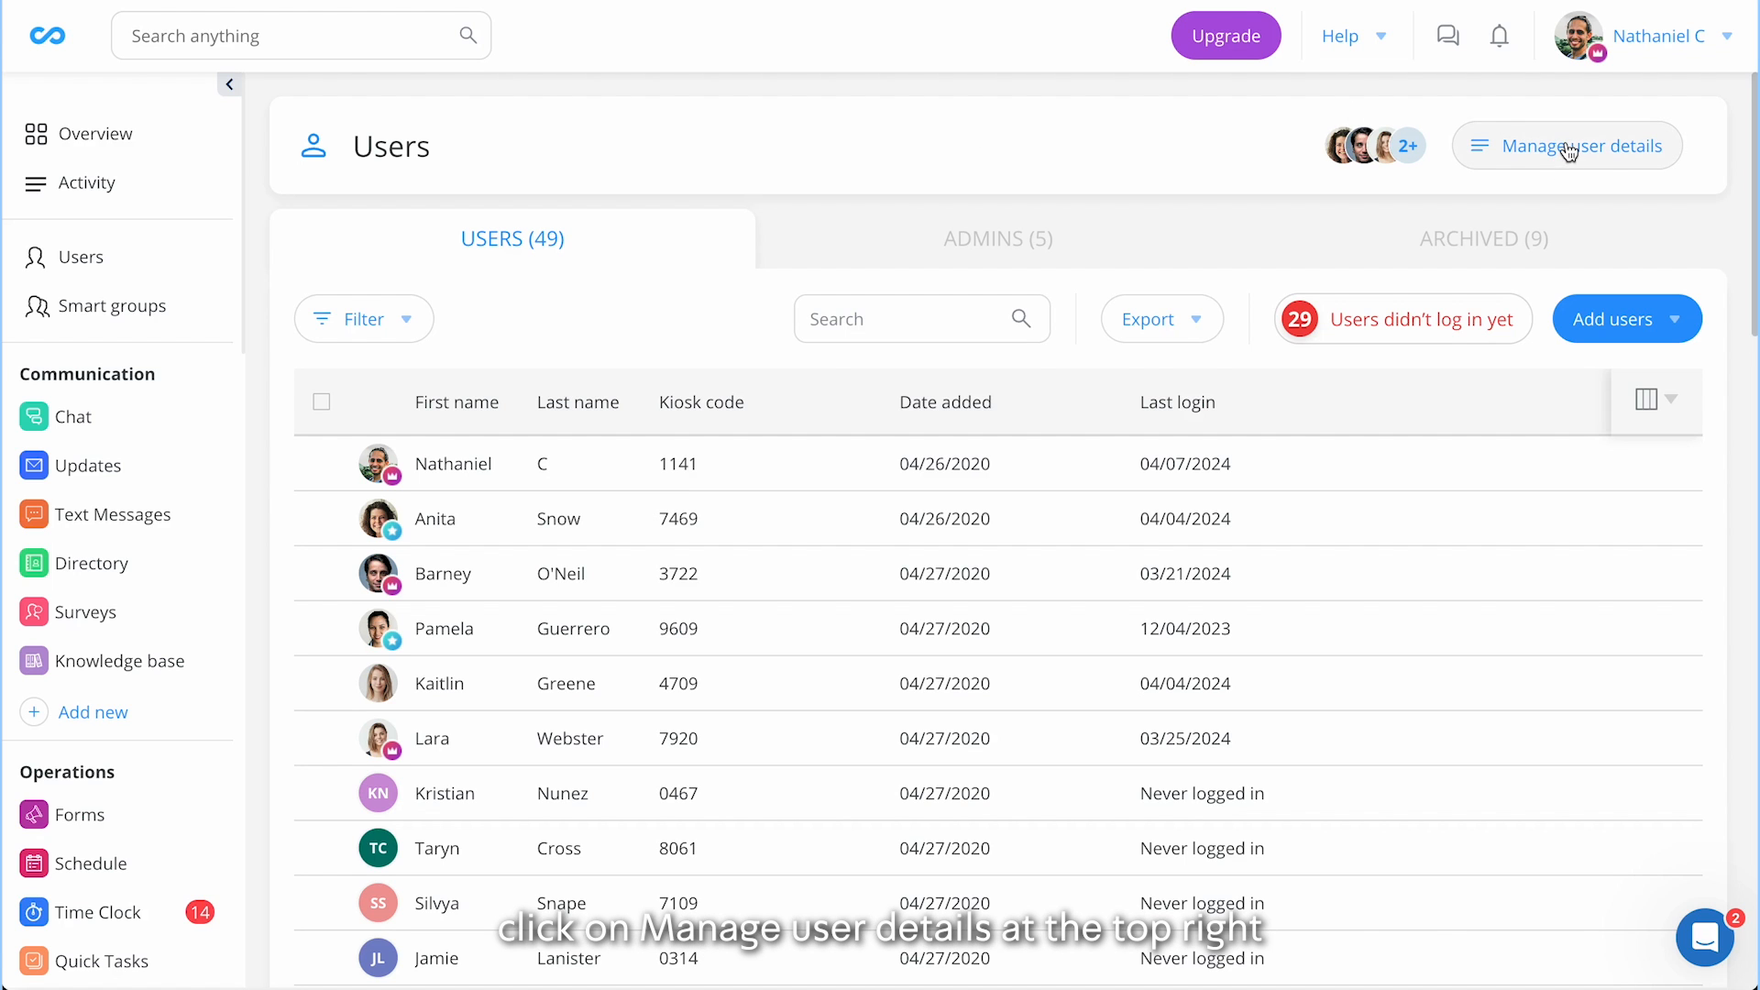
# Open the Manage User Details panel from the Users page
pyautogui.click(1566, 146)
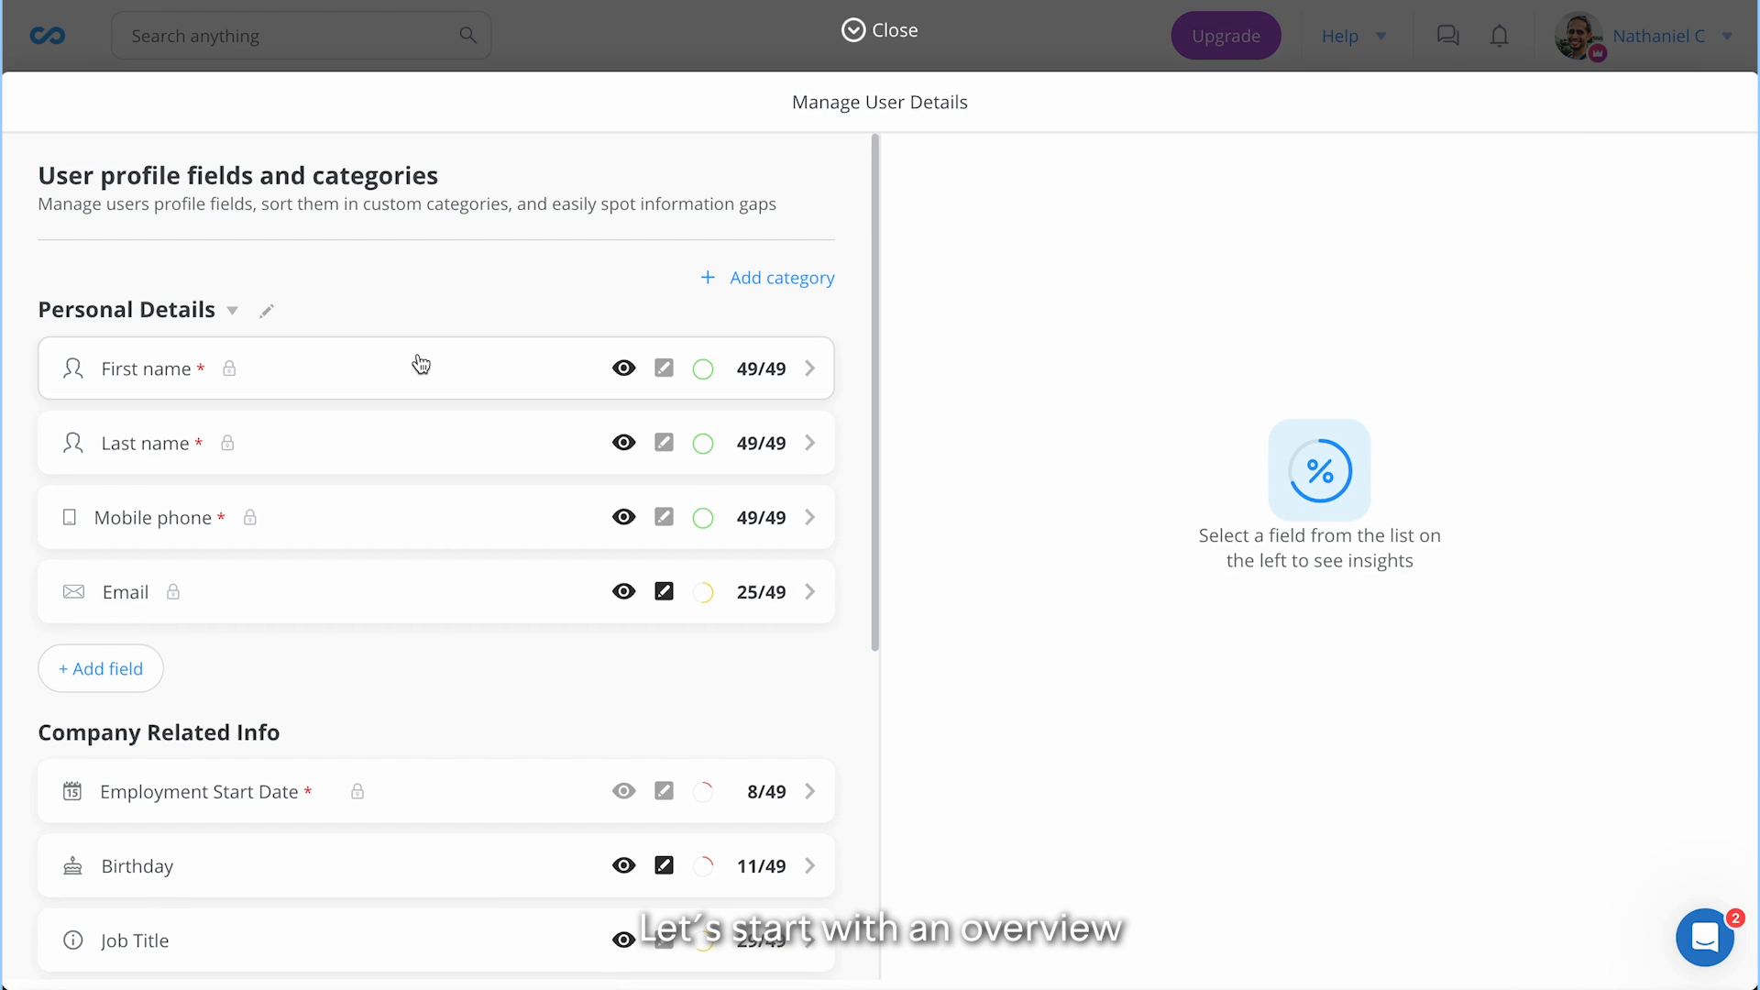
pyautogui.scroll(-3)
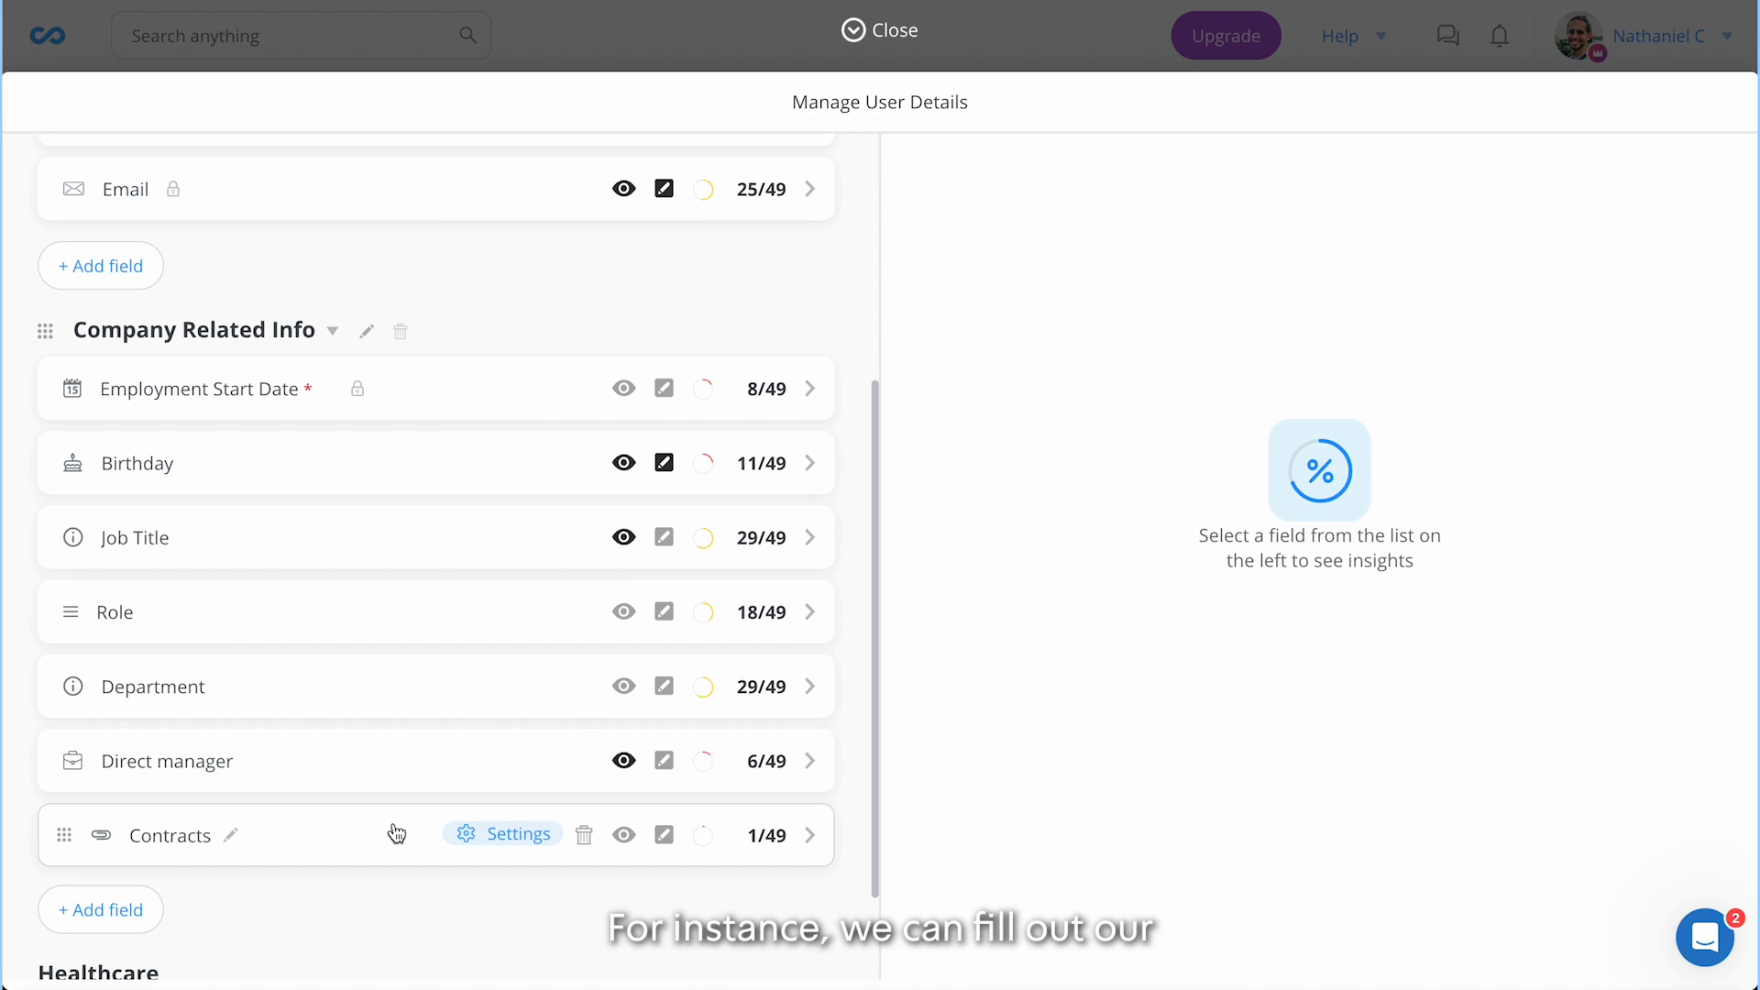
pyautogui.moveTo(328, 613)
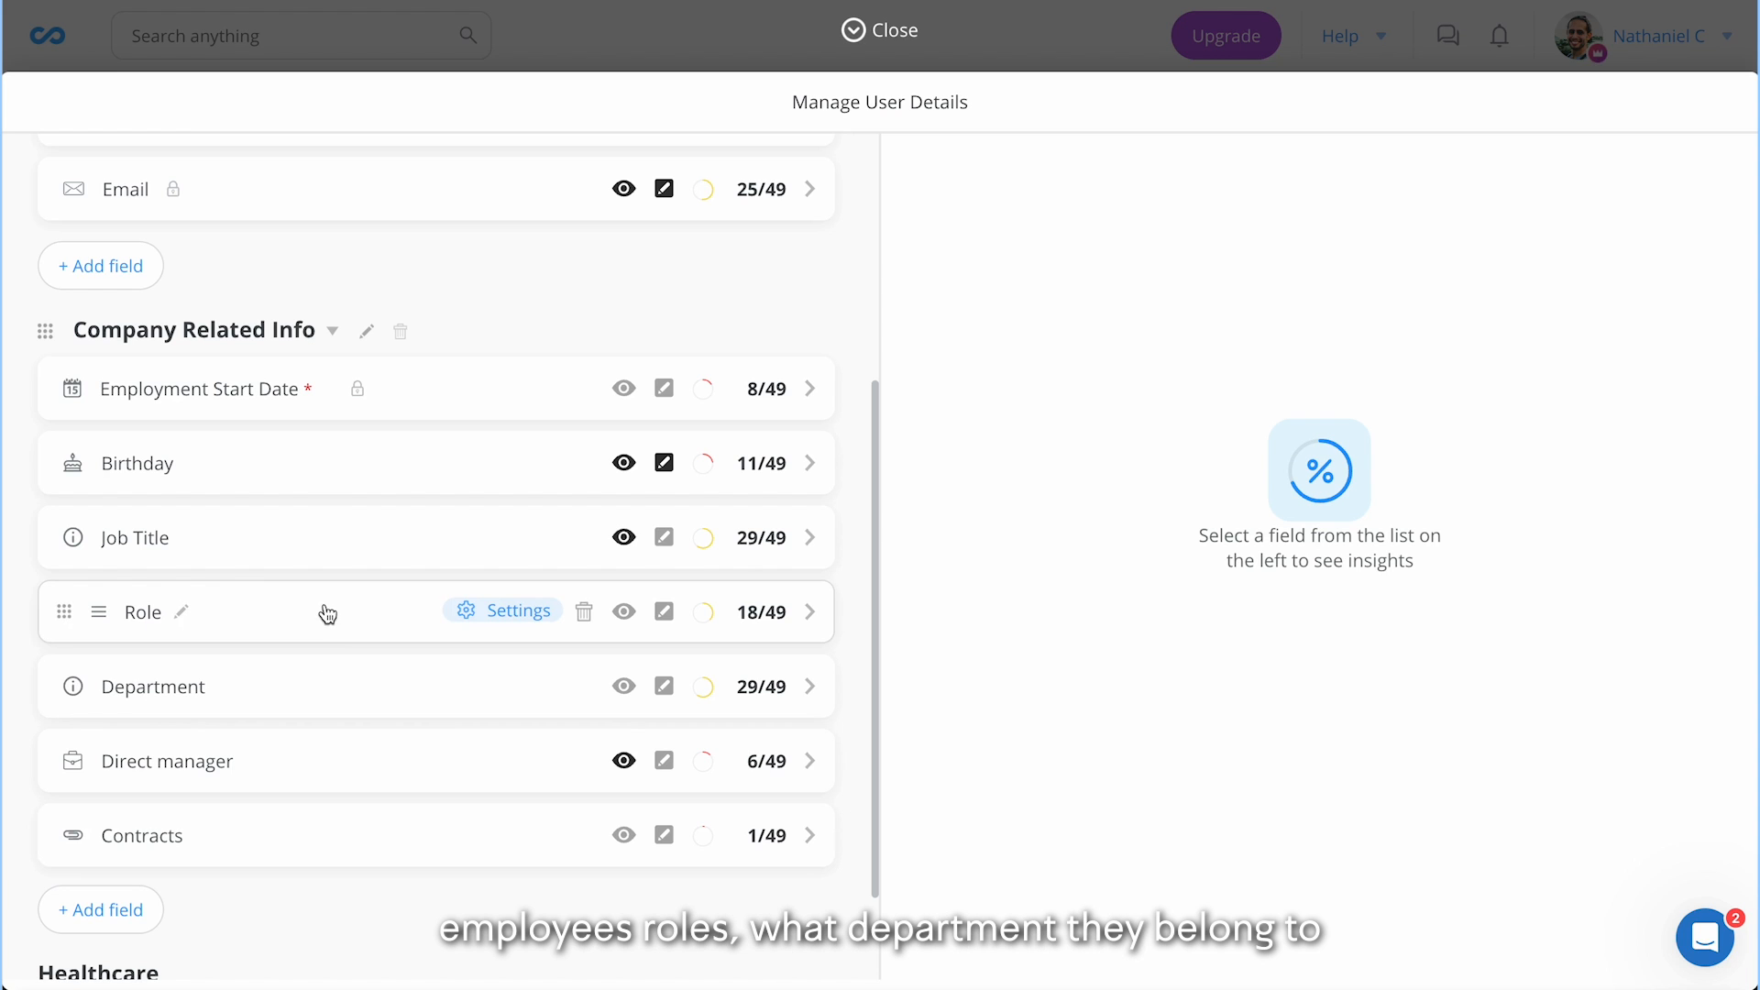
pyautogui.moveTo(338, 763)
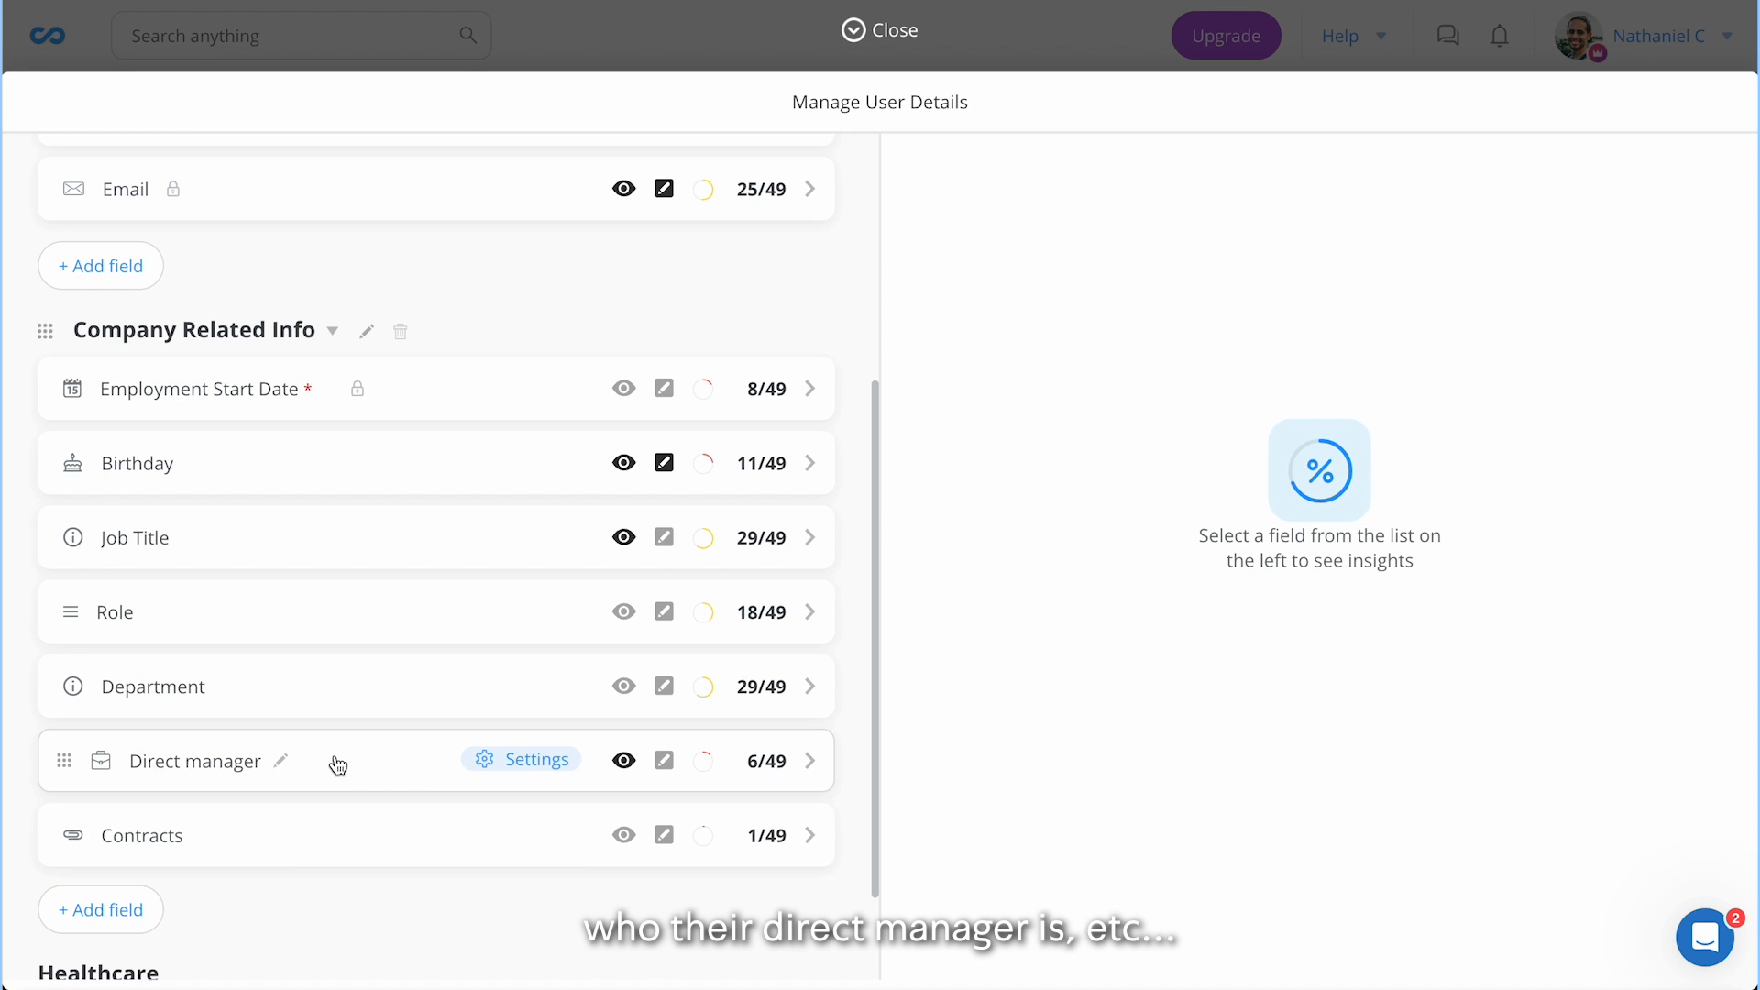
pyautogui.moveTo(763, 367)
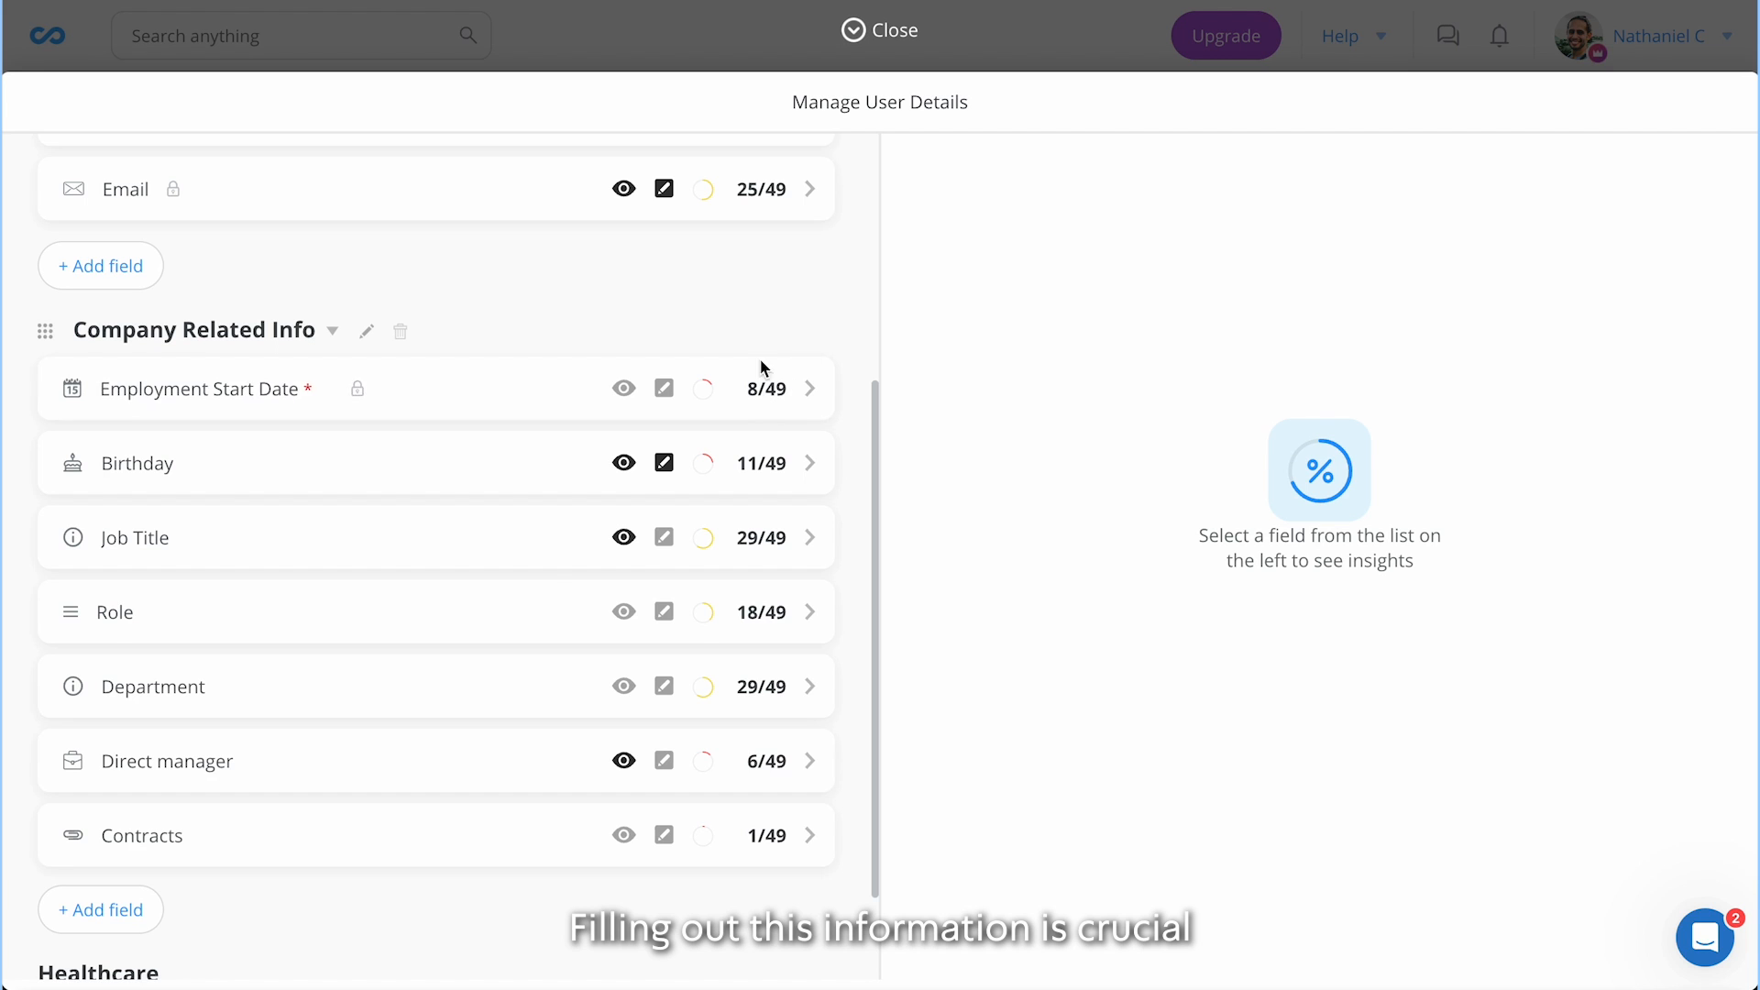
pyautogui.moveTo(825, 350)
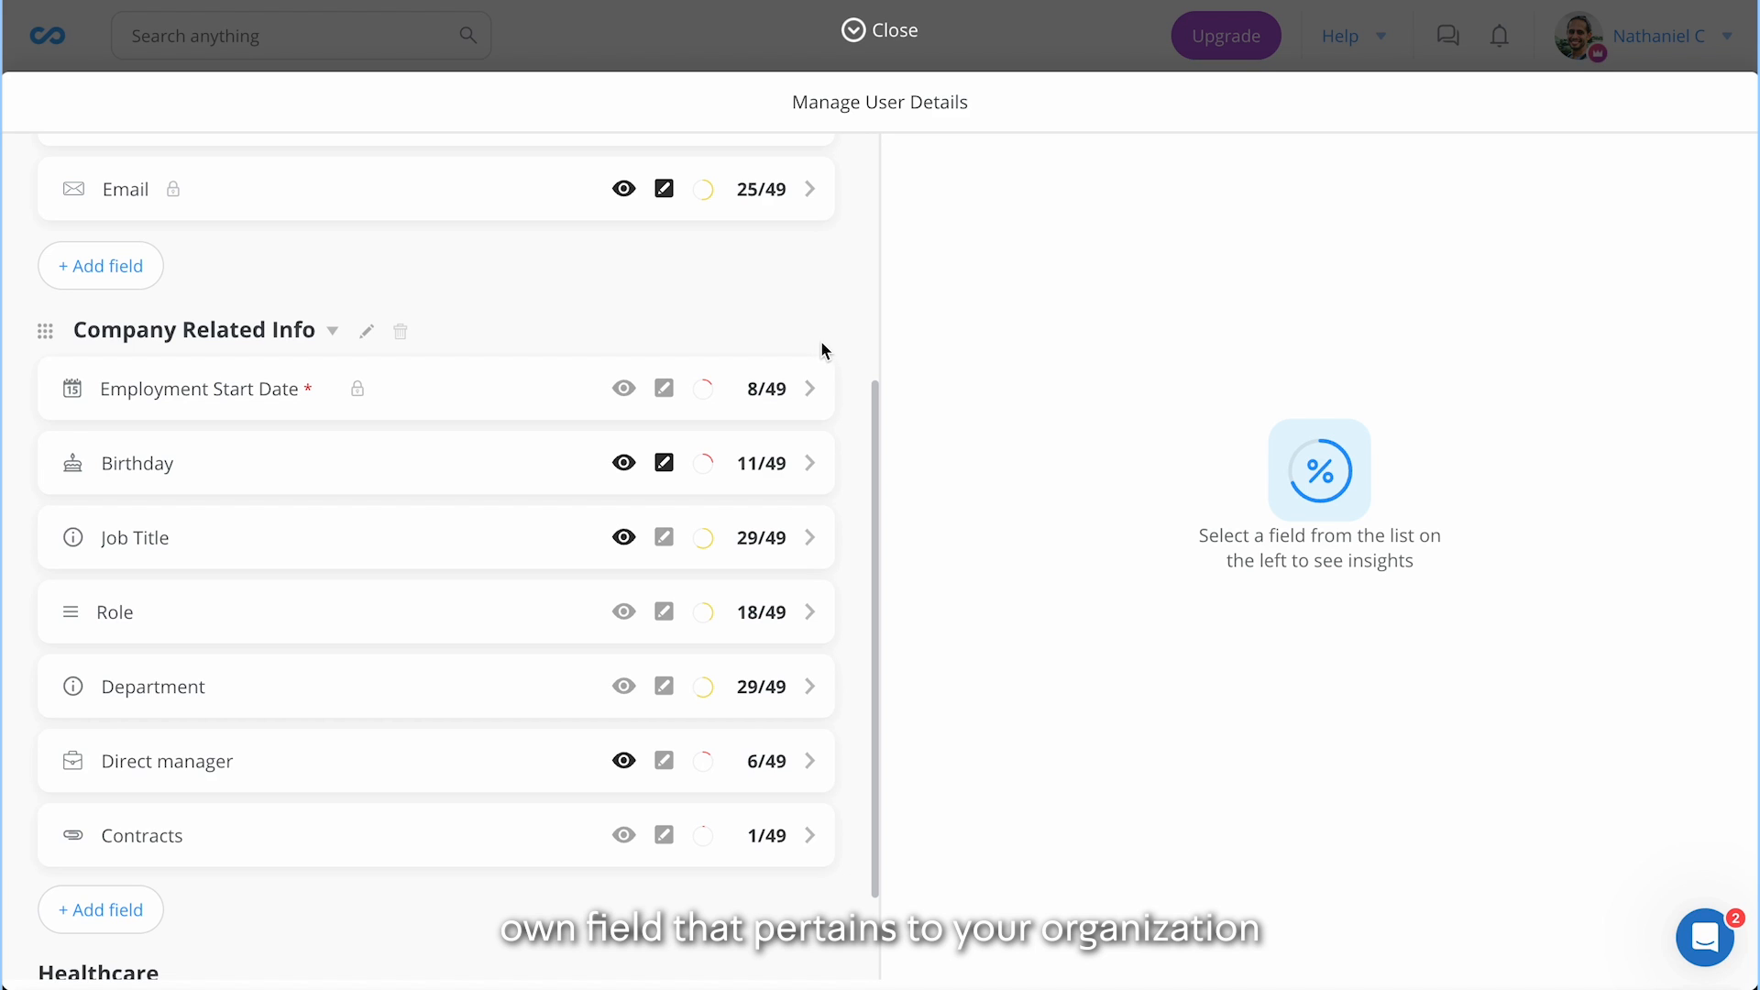
# Add a Branch dropdown under Company Related Info with options New York, Seattle and Chicago
pyautogui.click(99, 909)
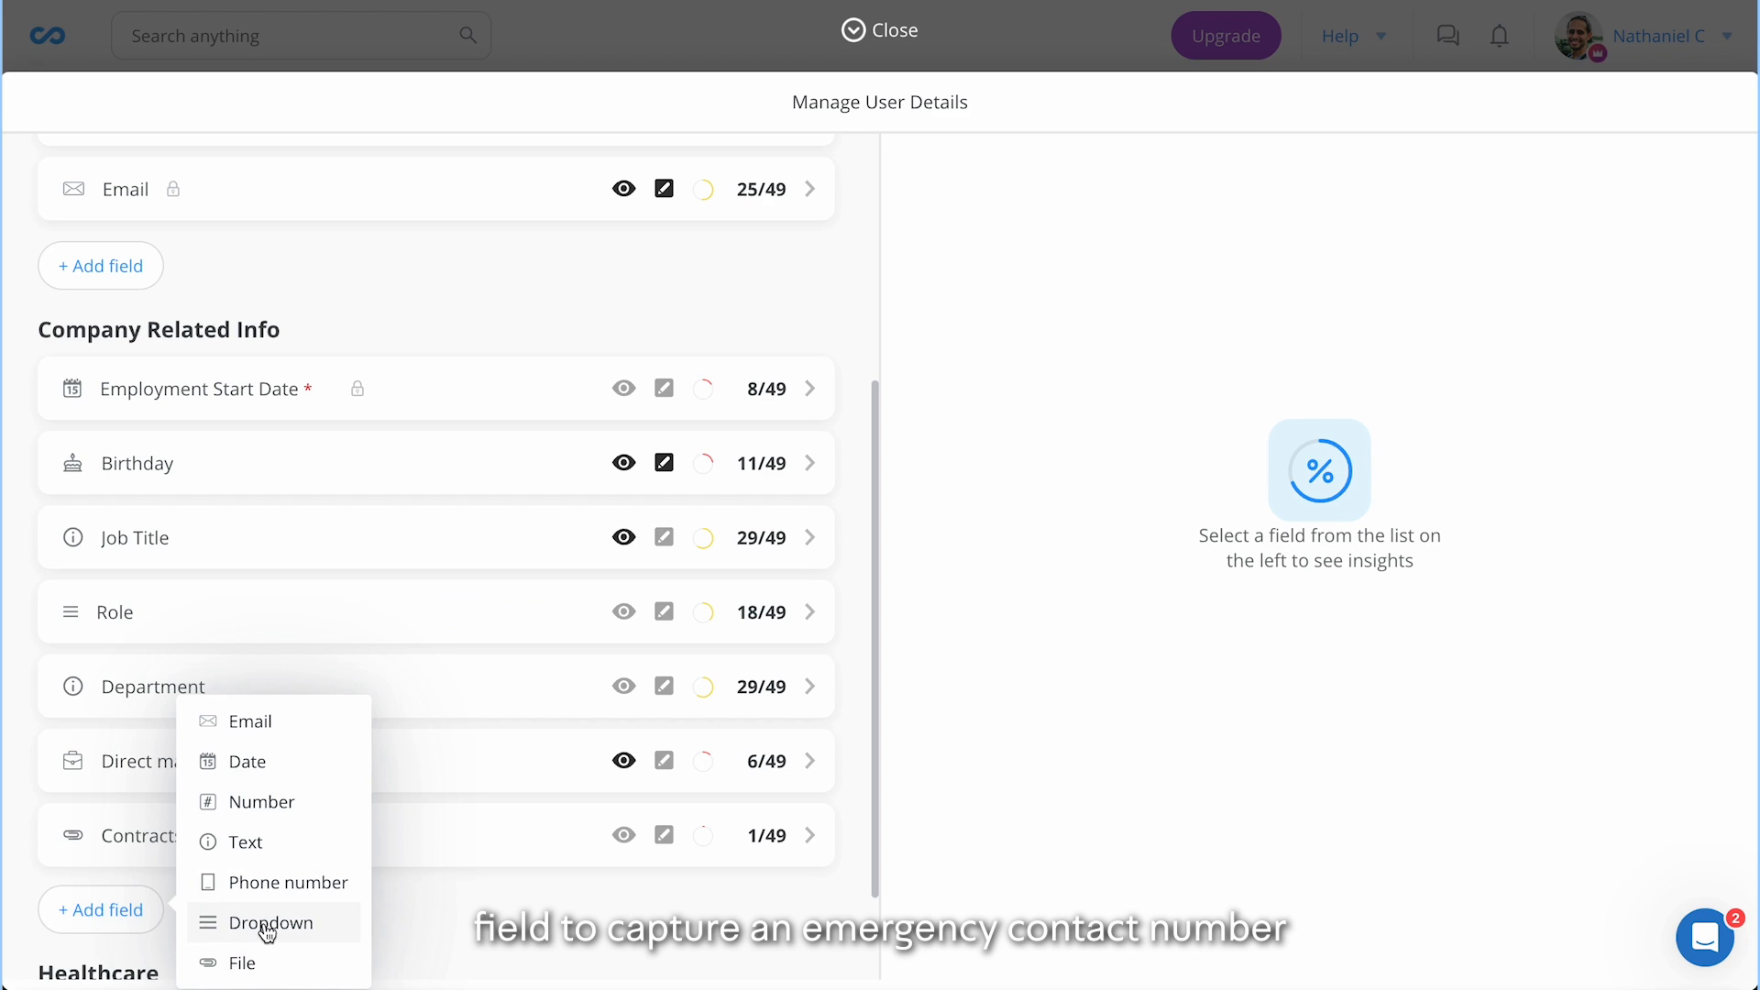
pyautogui.moveTo(261, 963)
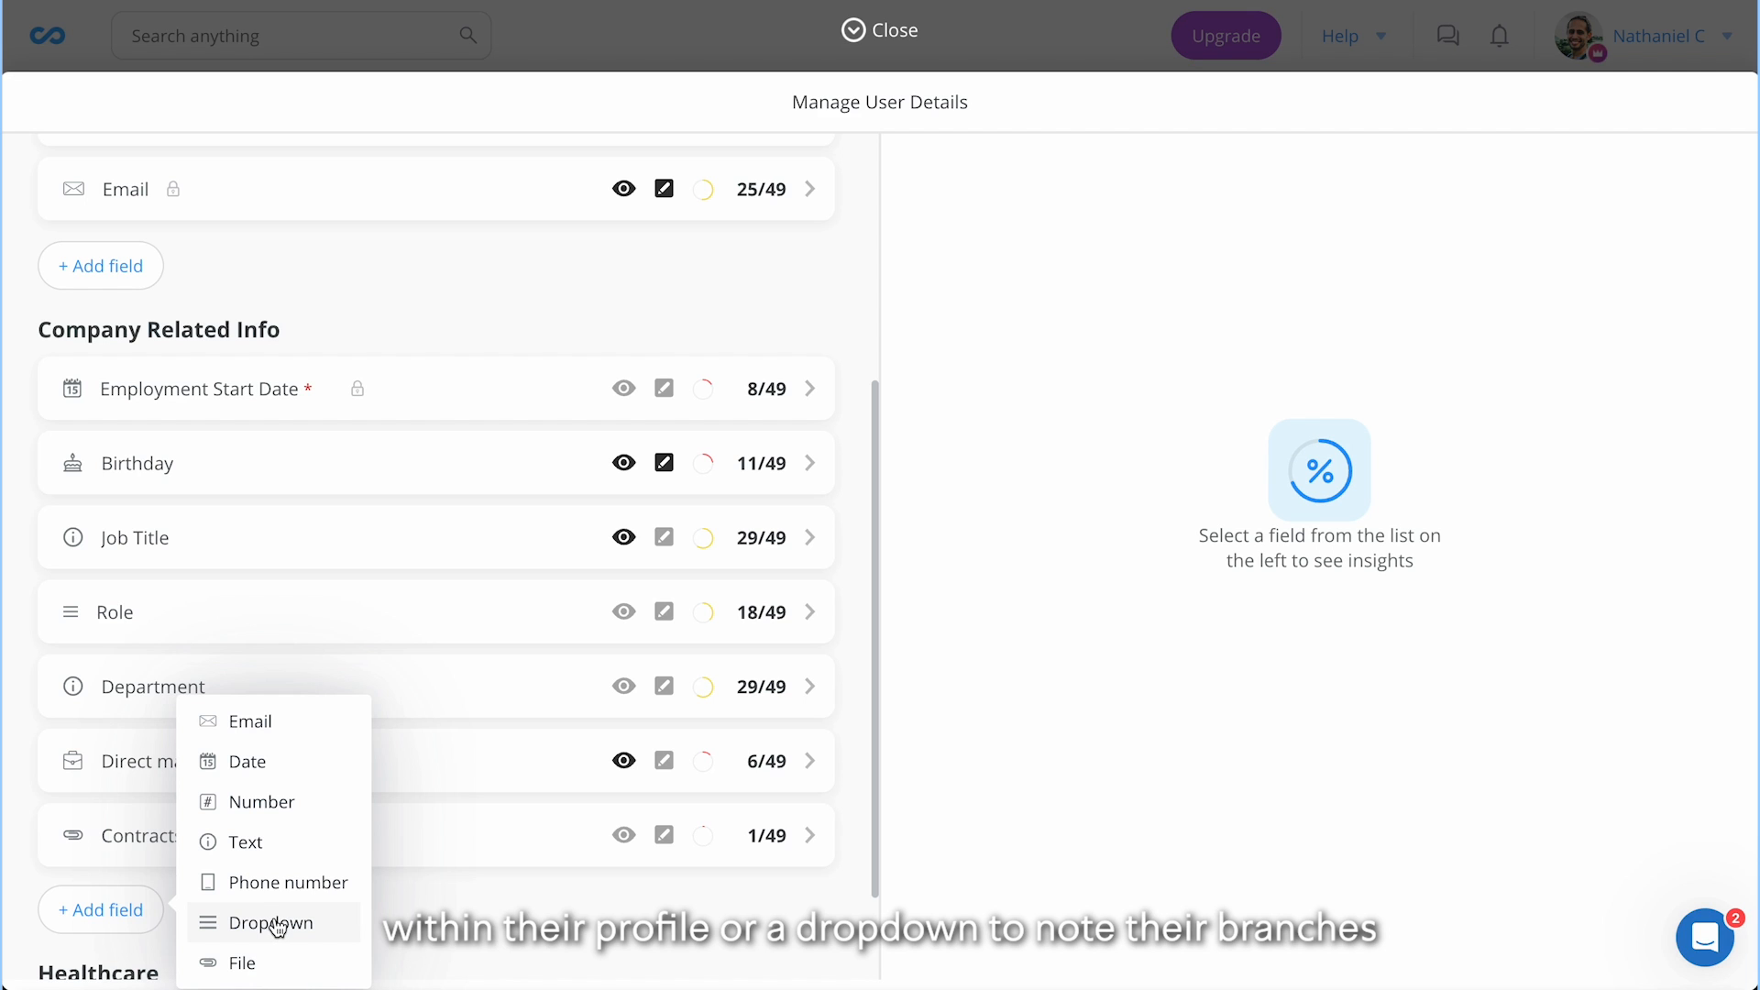
pyautogui.click(268, 923)
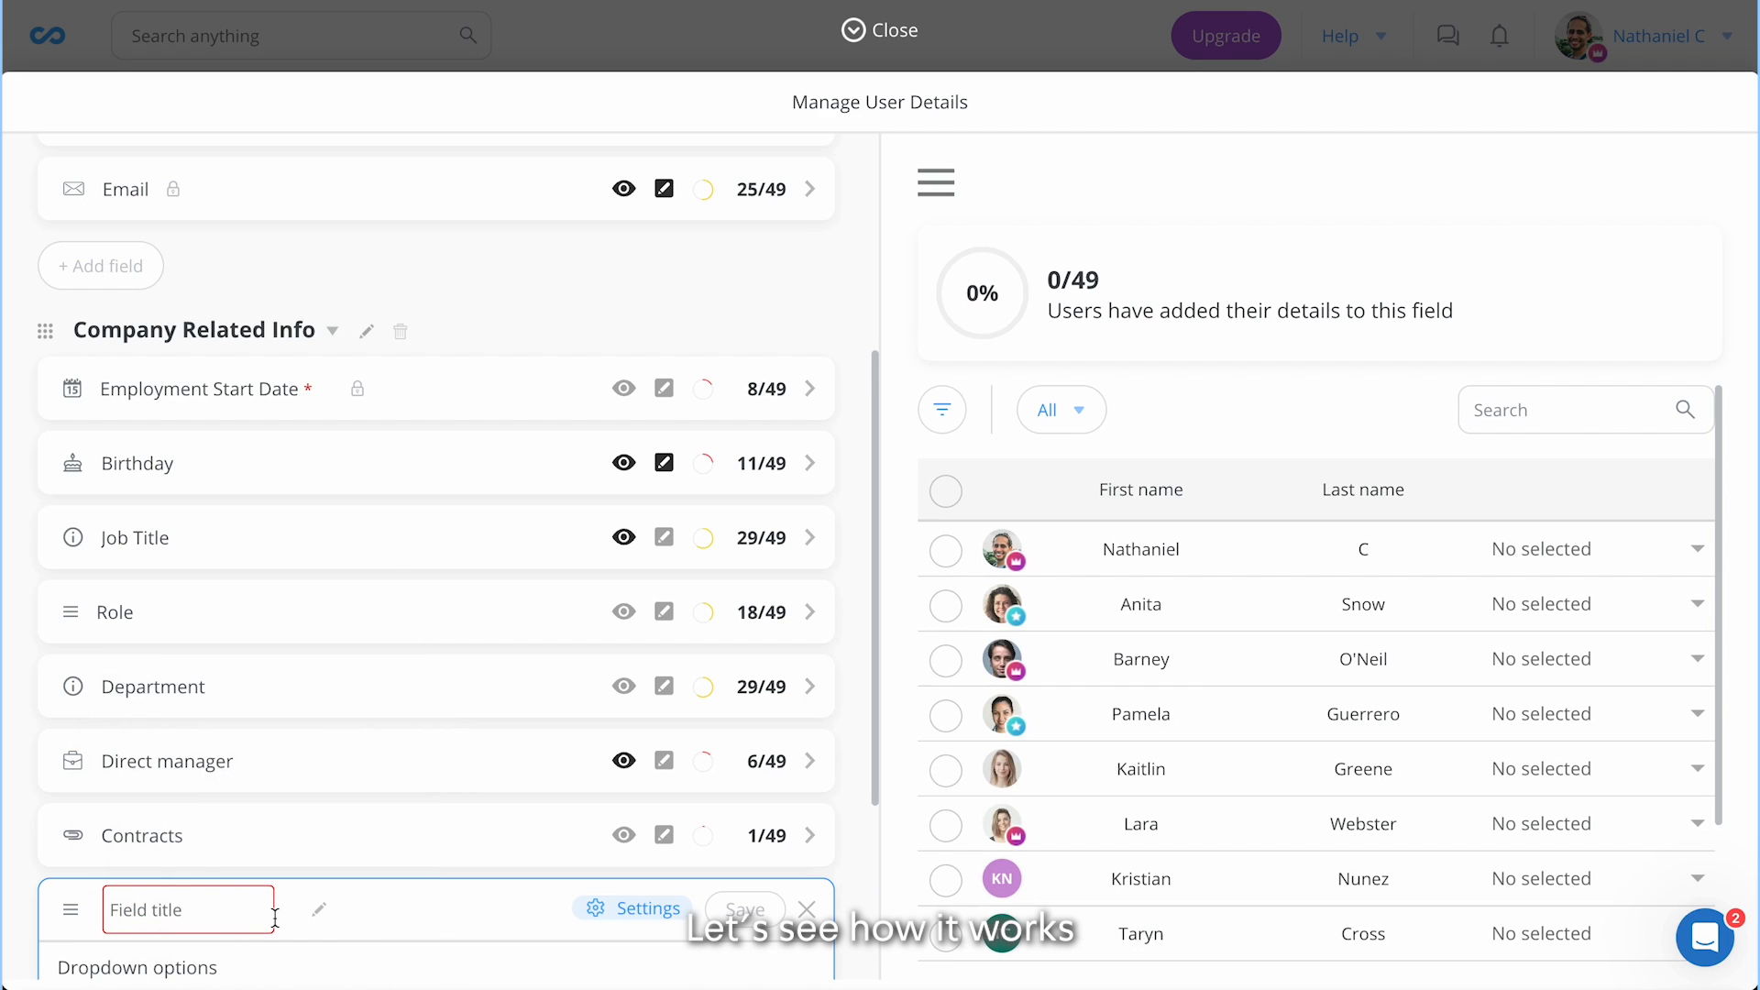
pyautogui.scroll(-3)
pyautogui.write('Branch')
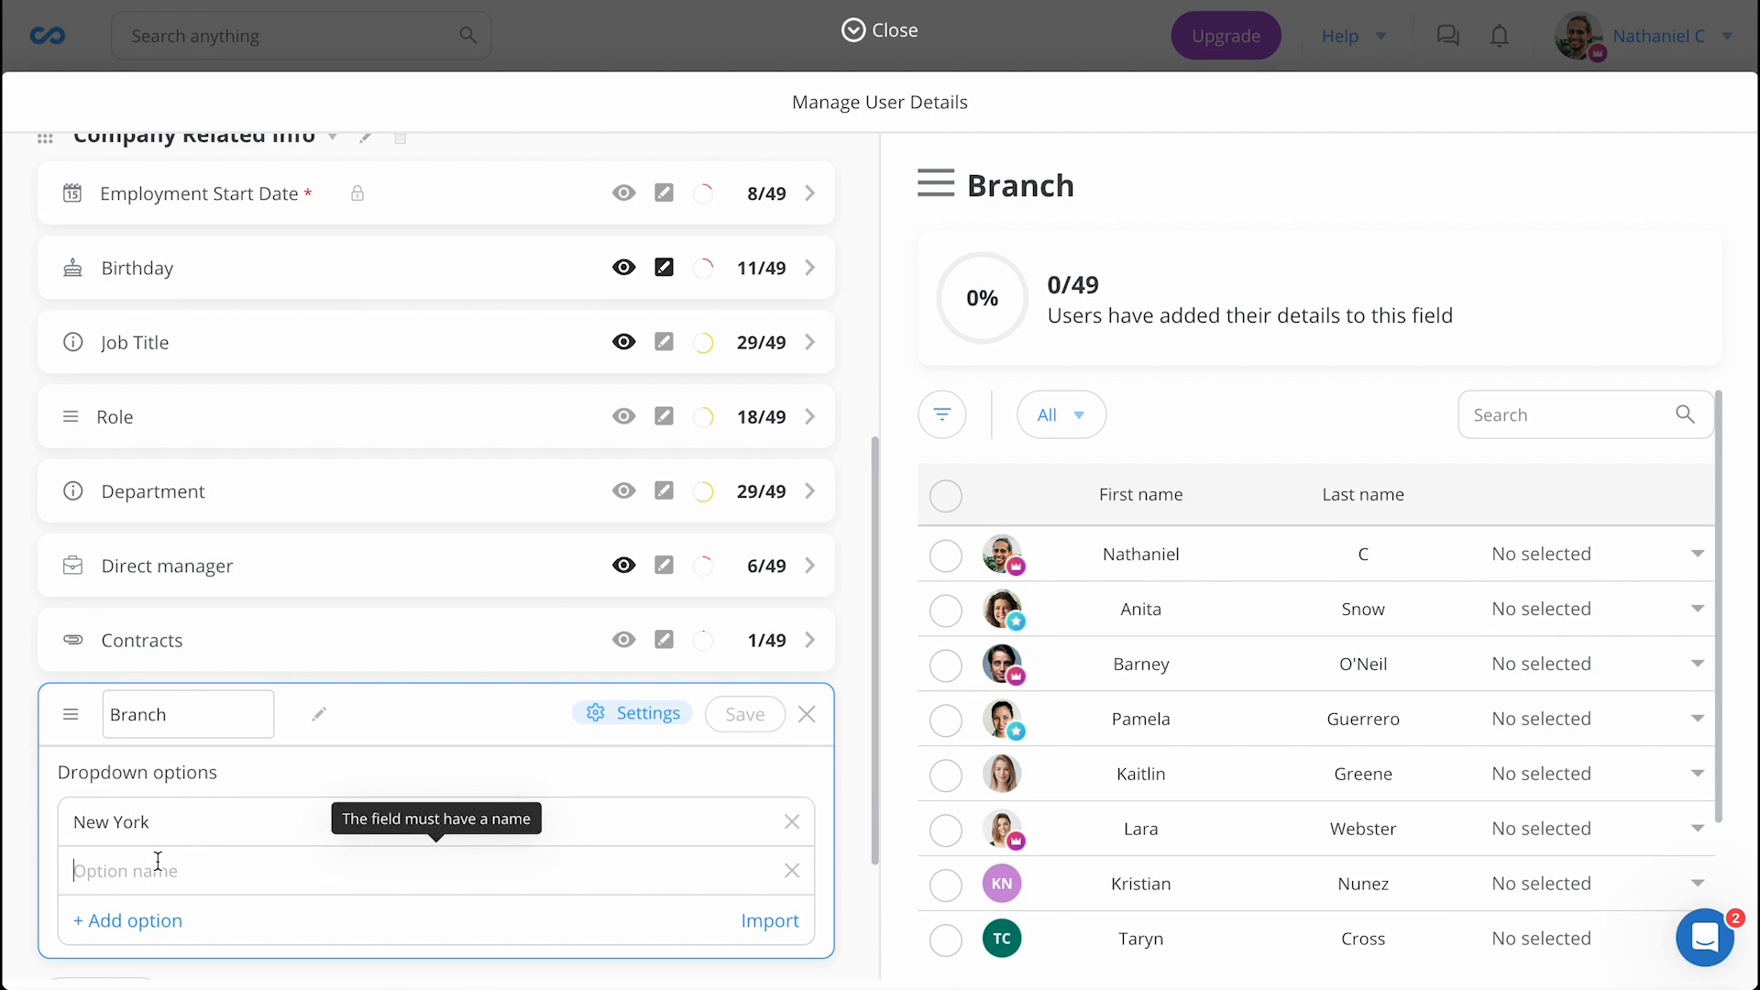
pyautogui.write('Seattle')
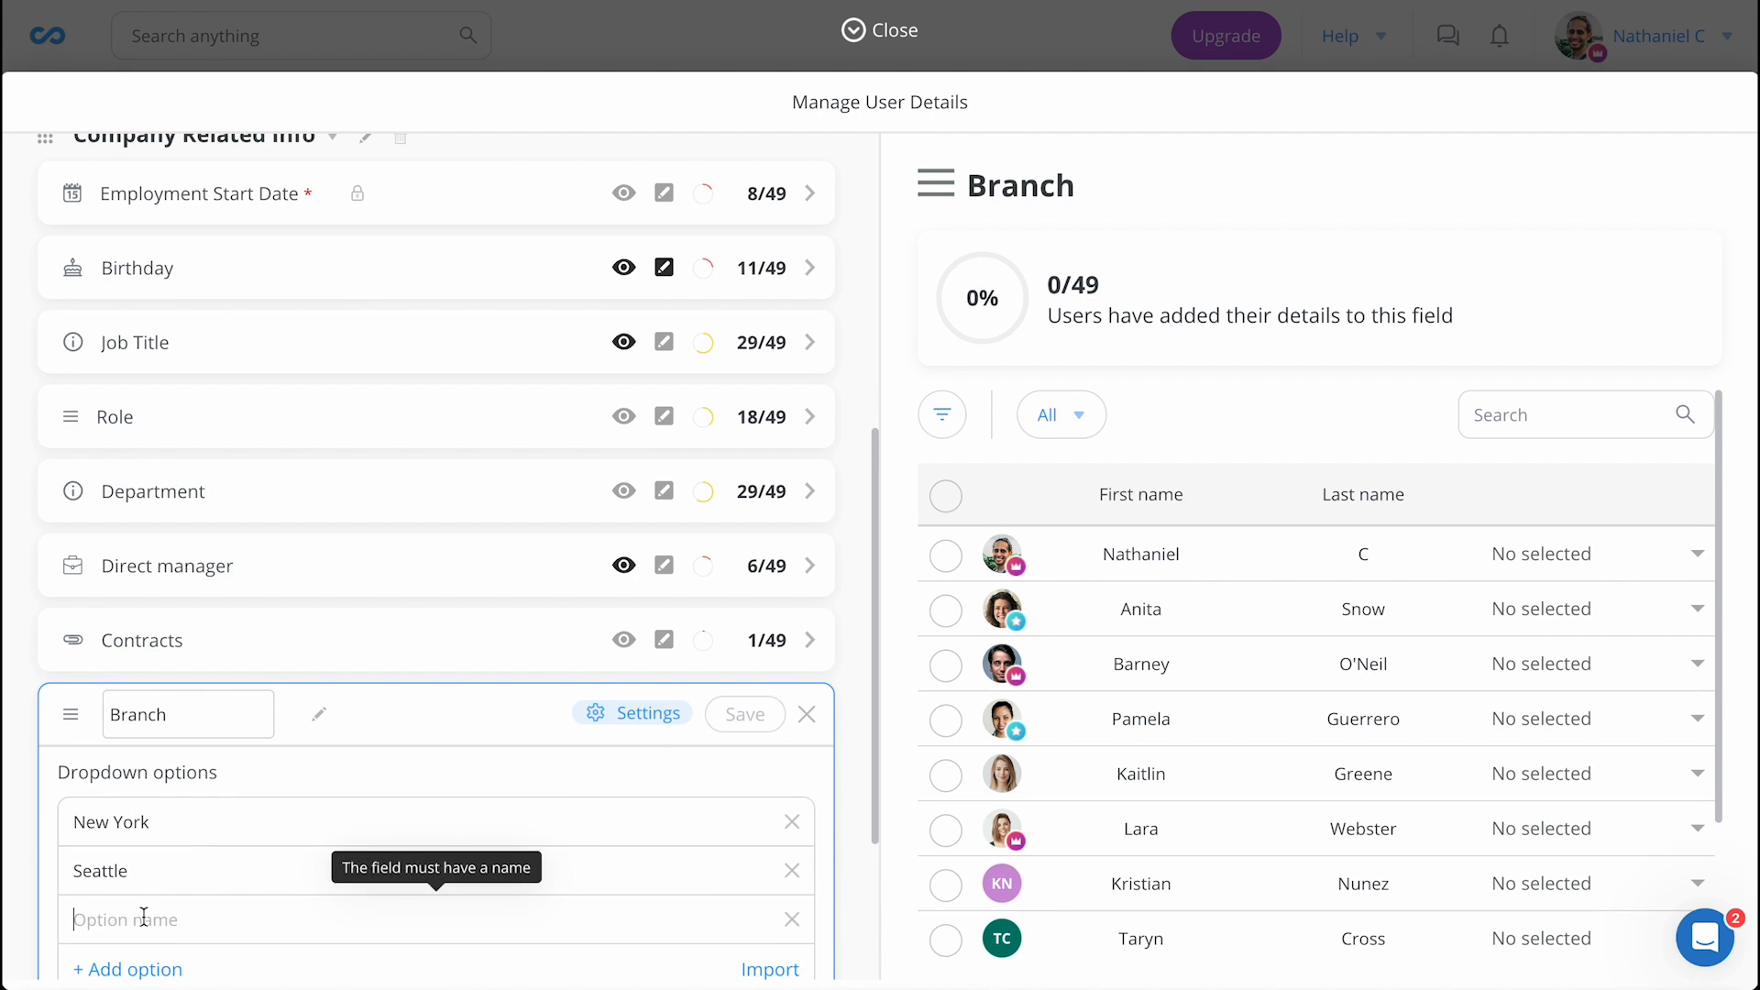
pyautogui.write('Chicago')
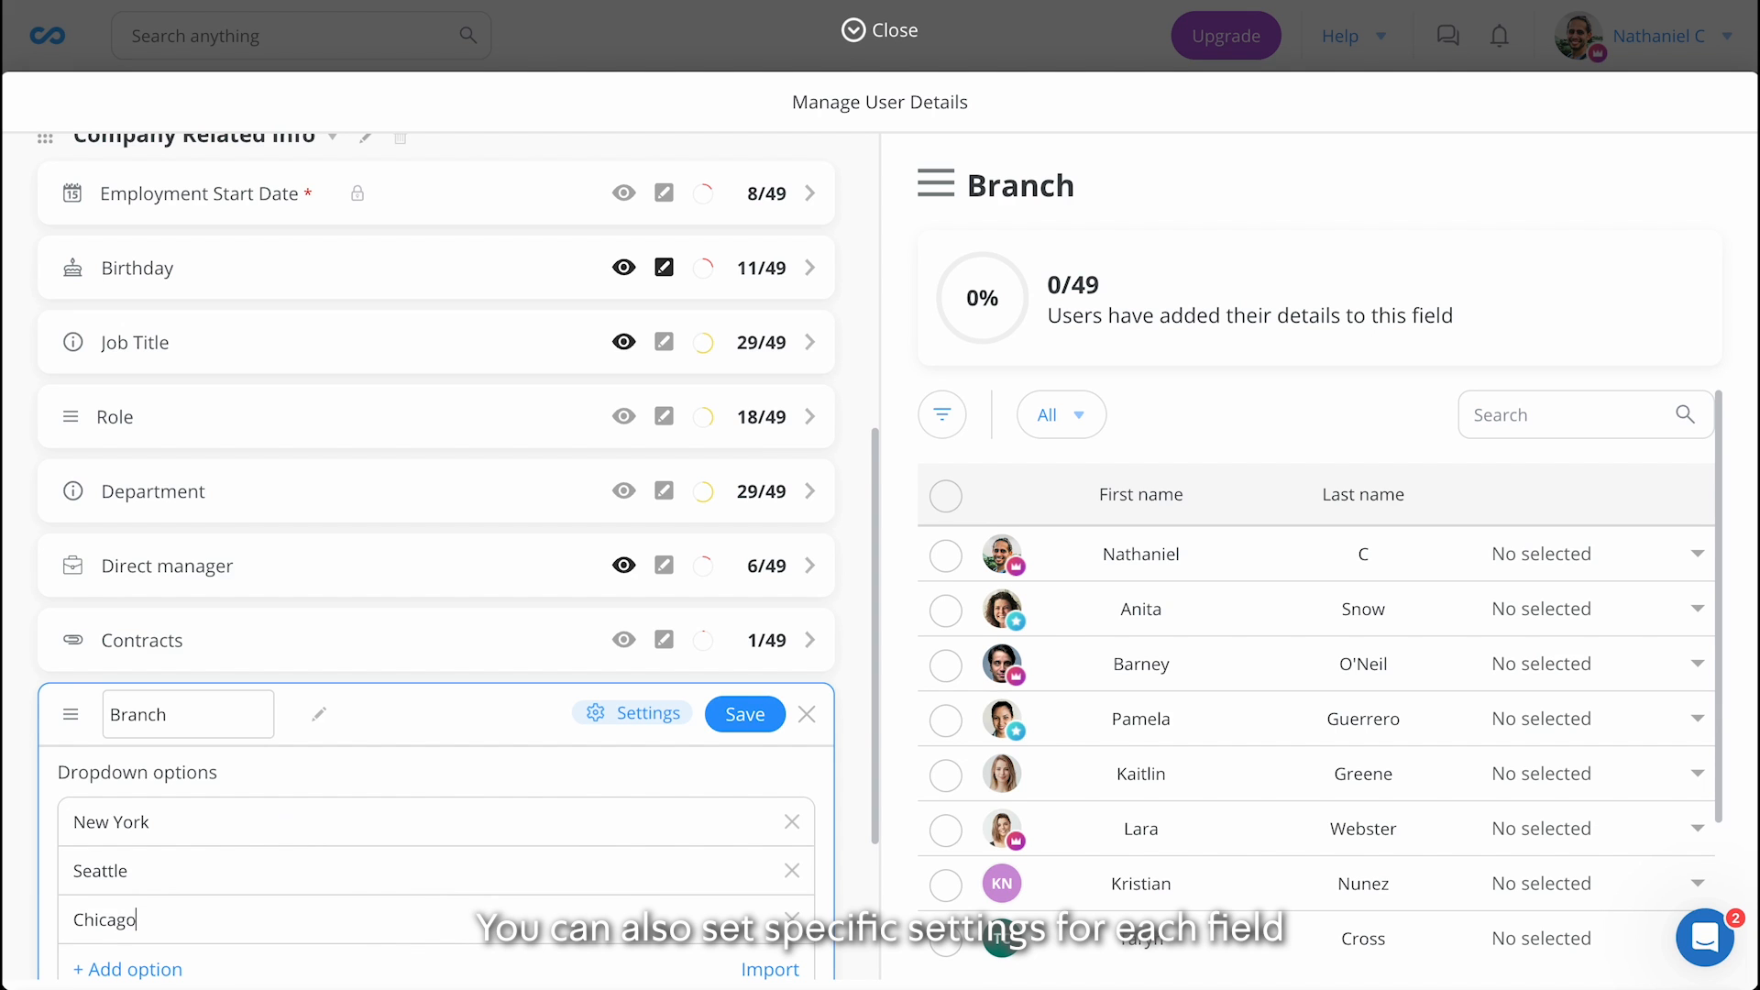
# Make Branch required, mobile-visible and employee-editable, then save the field
pyautogui.click(646, 713)
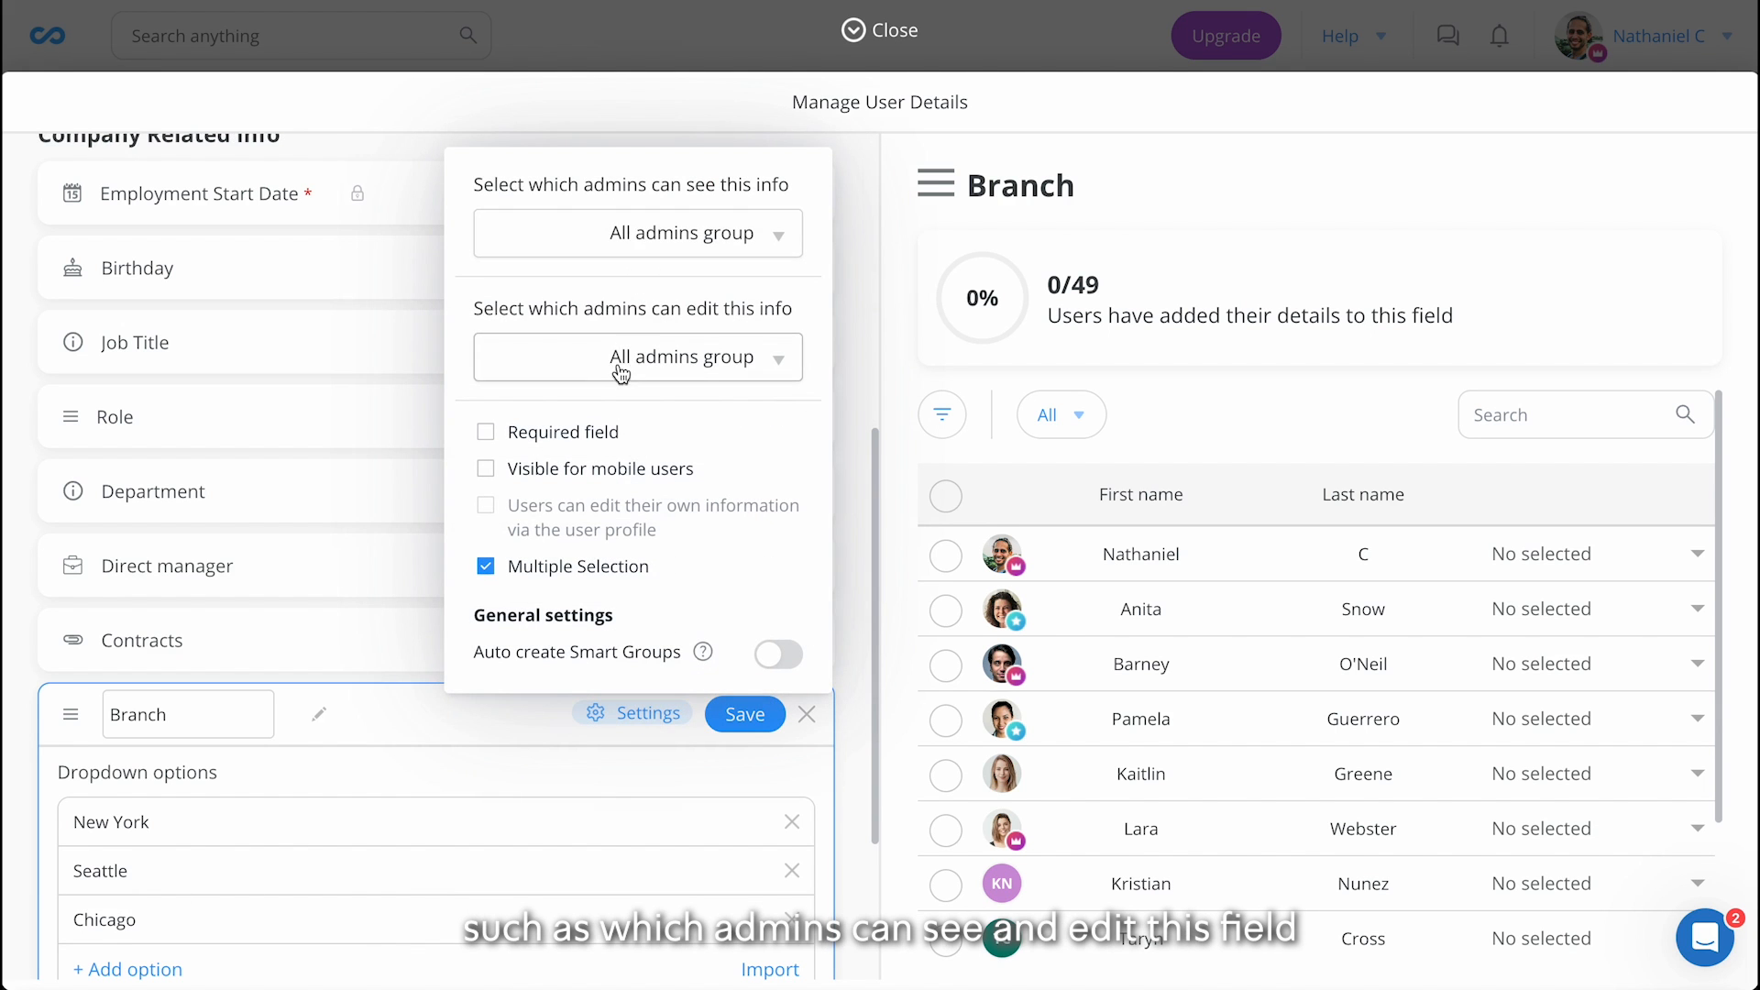
pyautogui.click(486, 432)
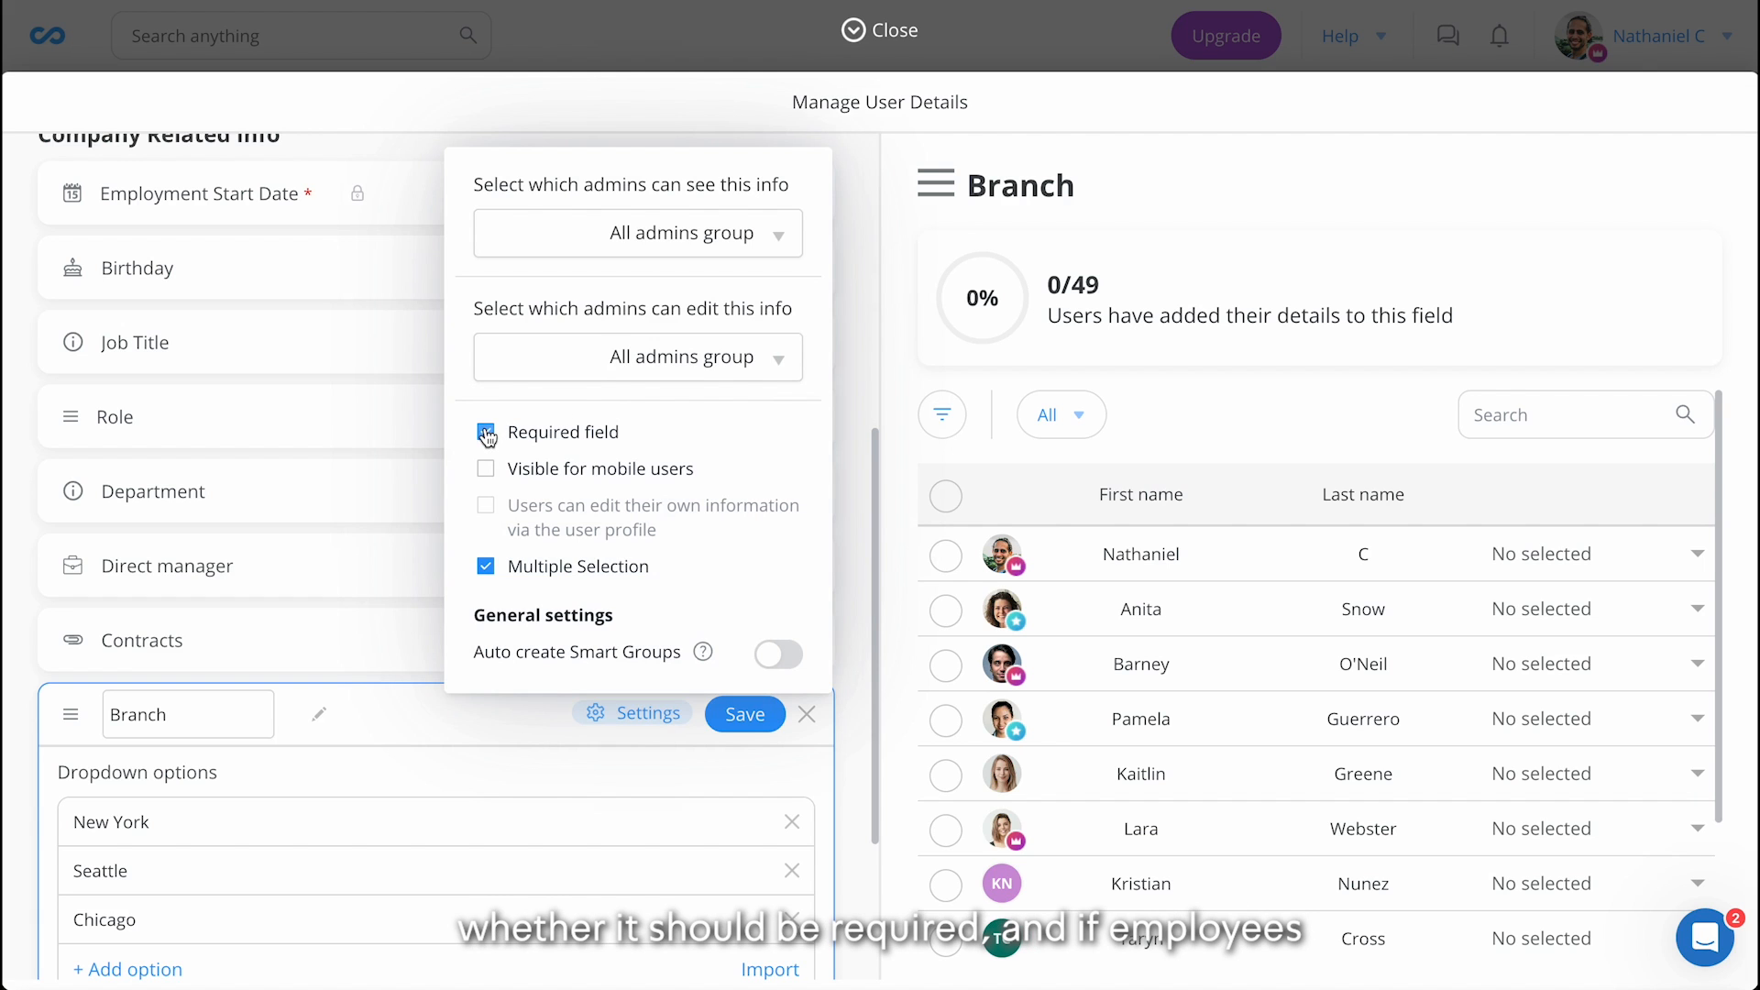
pyautogui.click(486, 470)
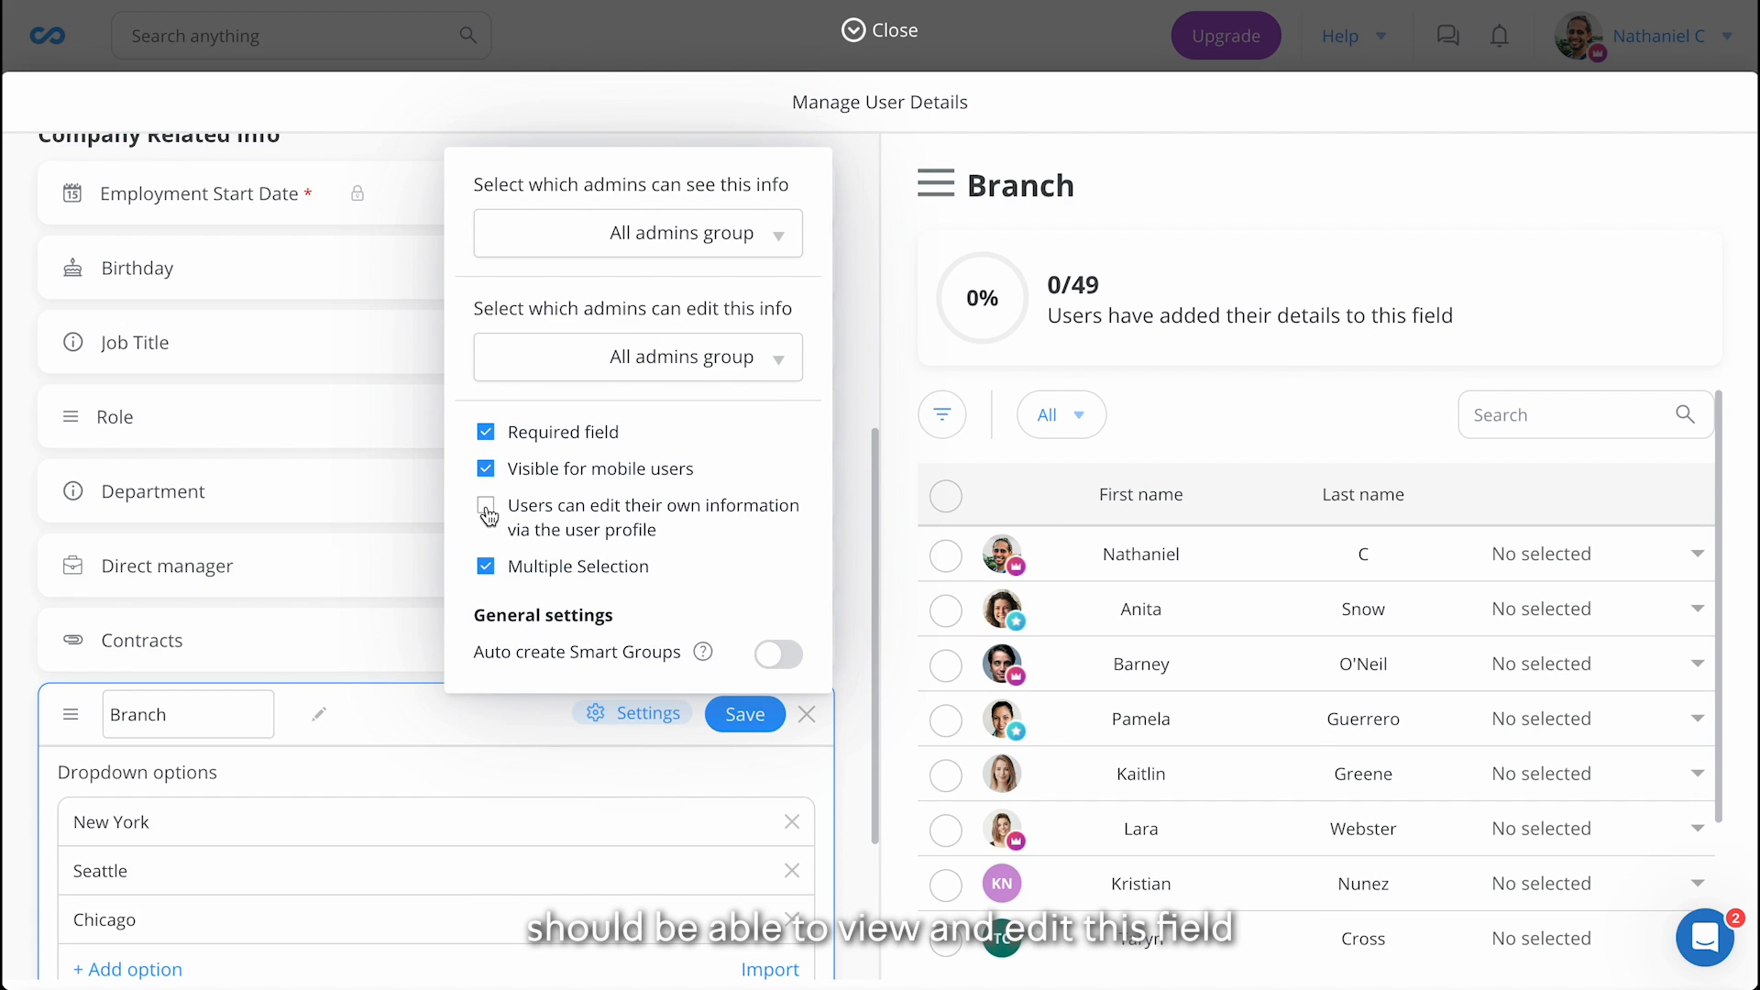
pyautogui.click(484, 506)
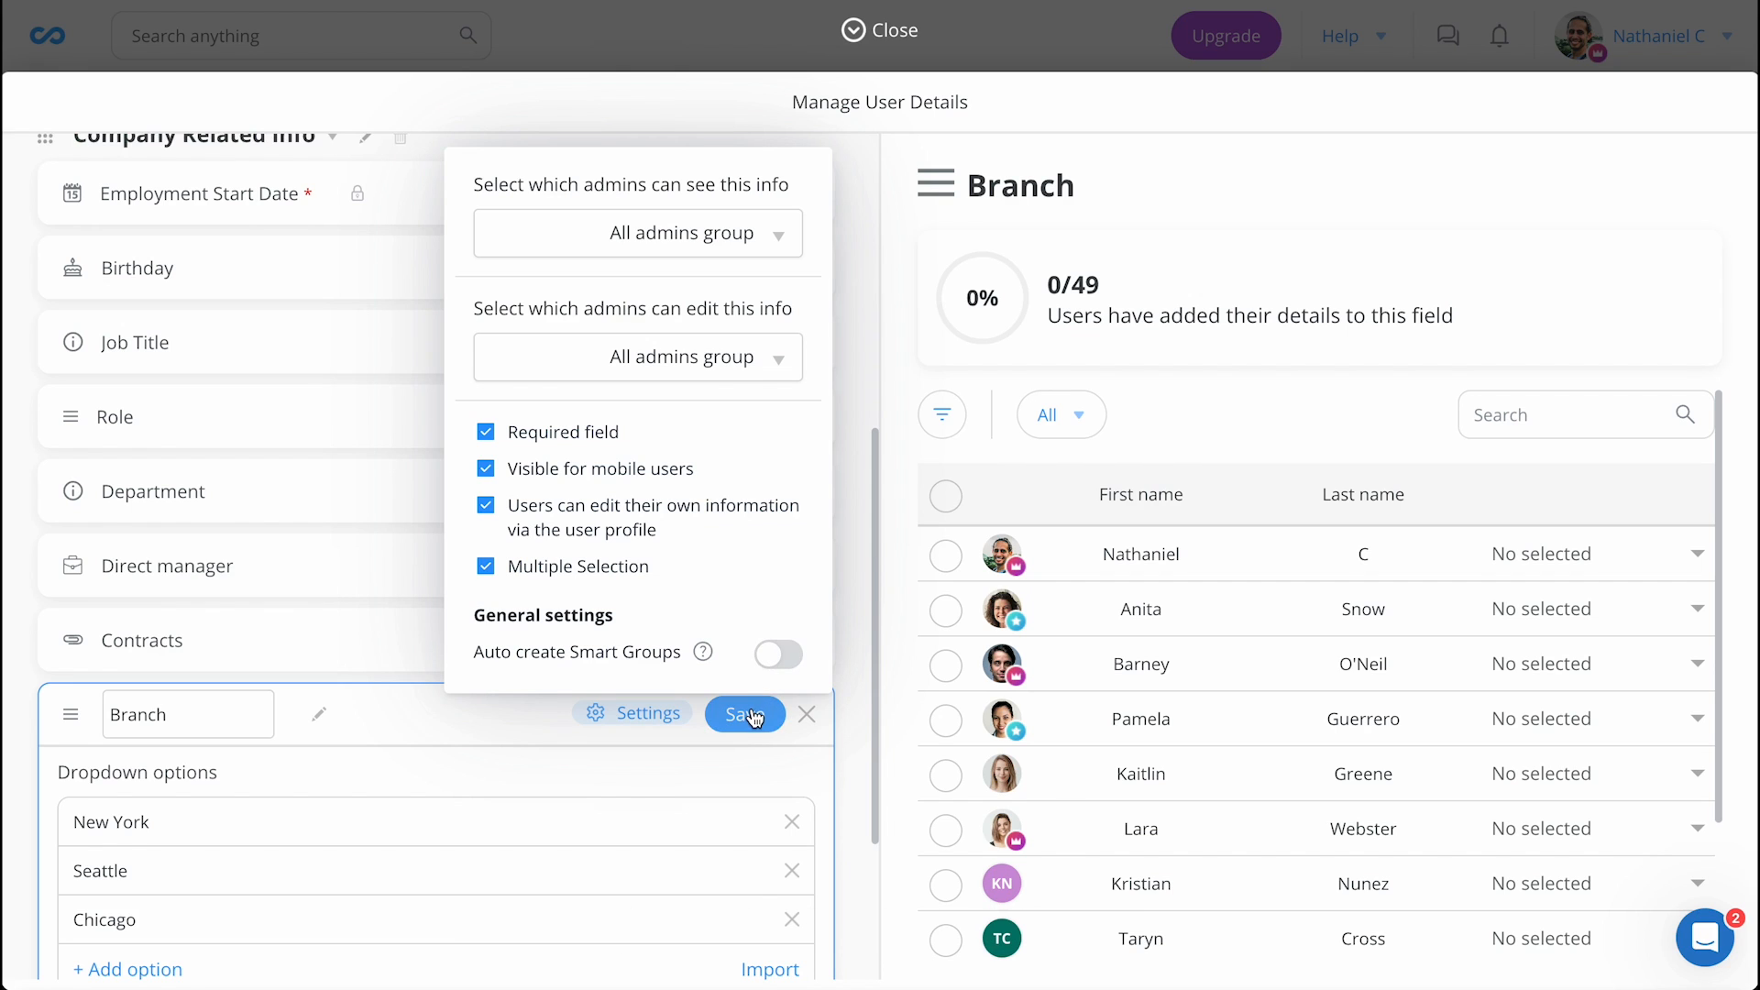
pyautogui.click(746, 714)
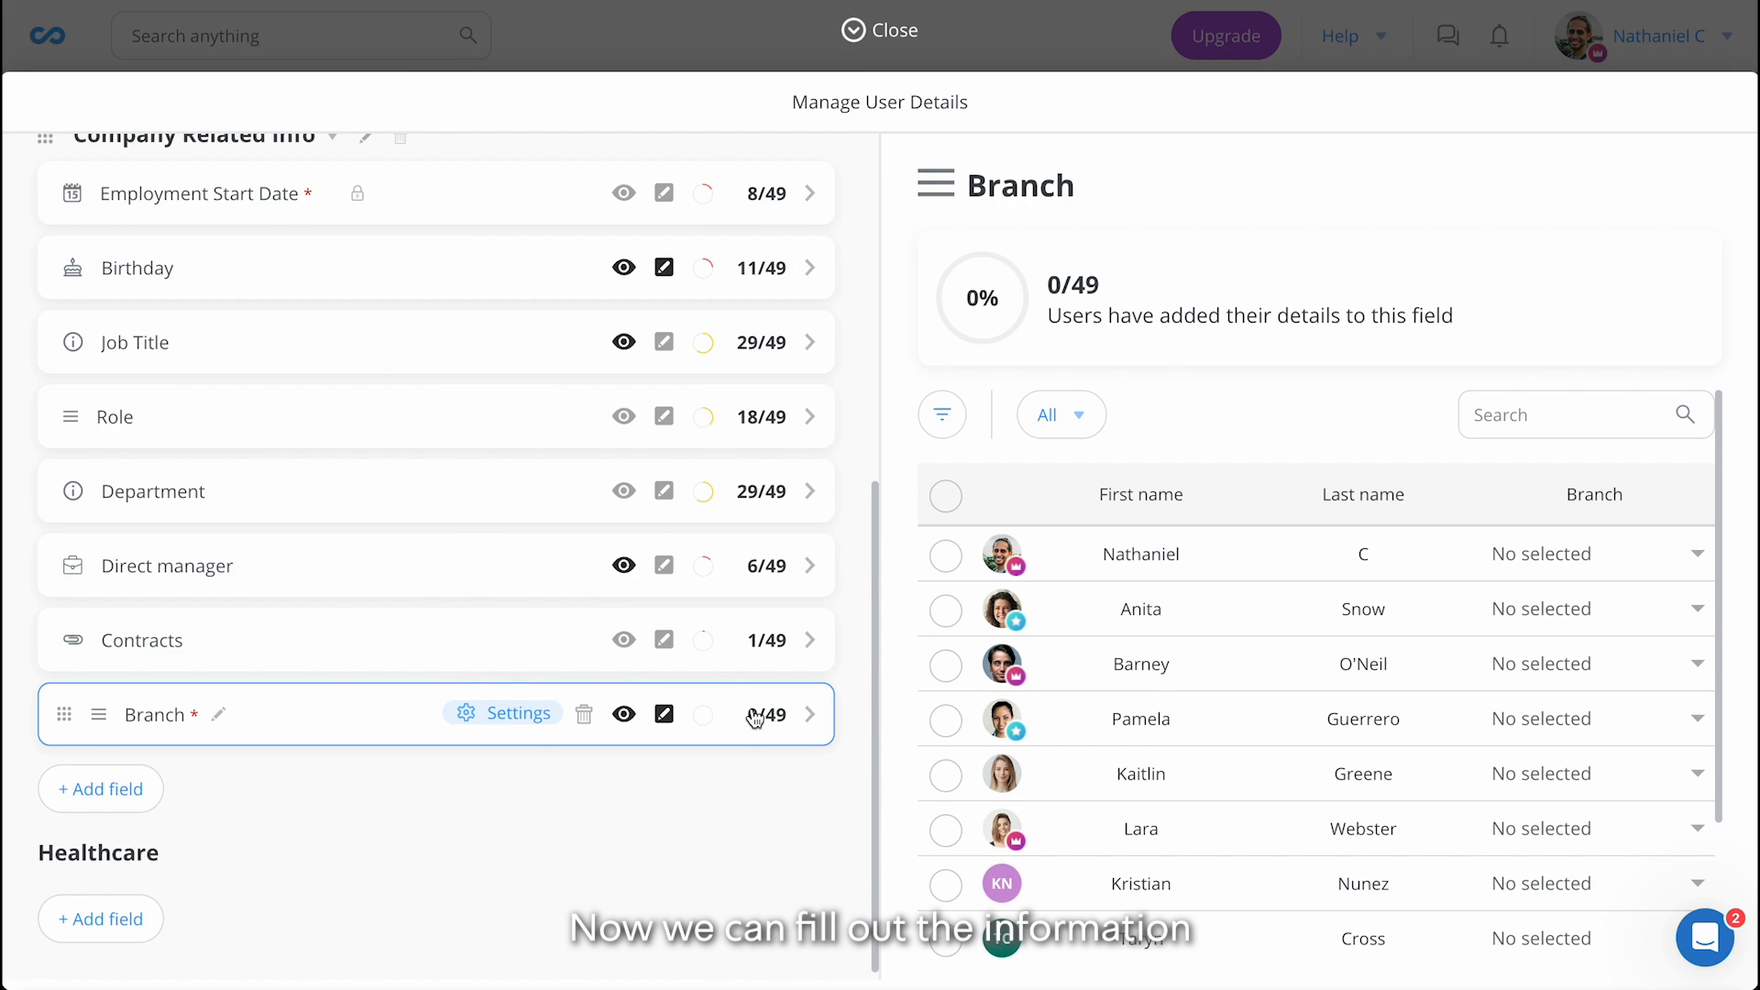
pyautogui.moveTo(1069, 161)
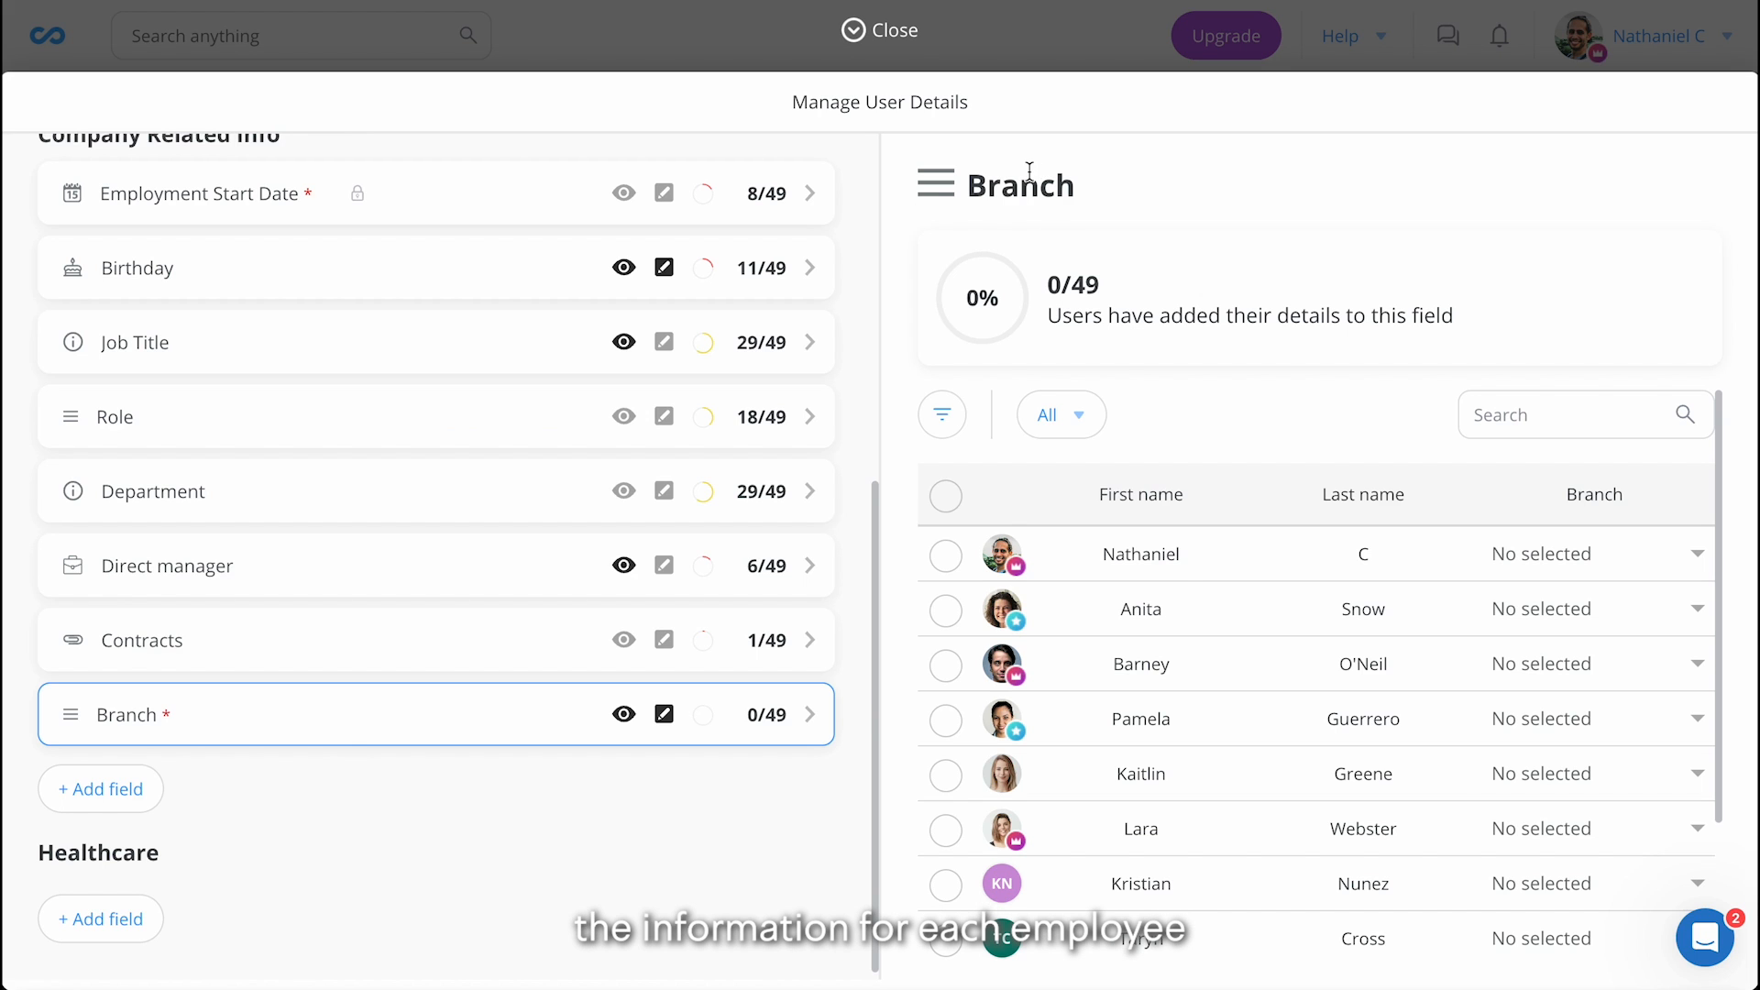
# Assign Chicago, New York and Seattle to the first three employees in the Branch column
pyautogui.click(1448, 705)
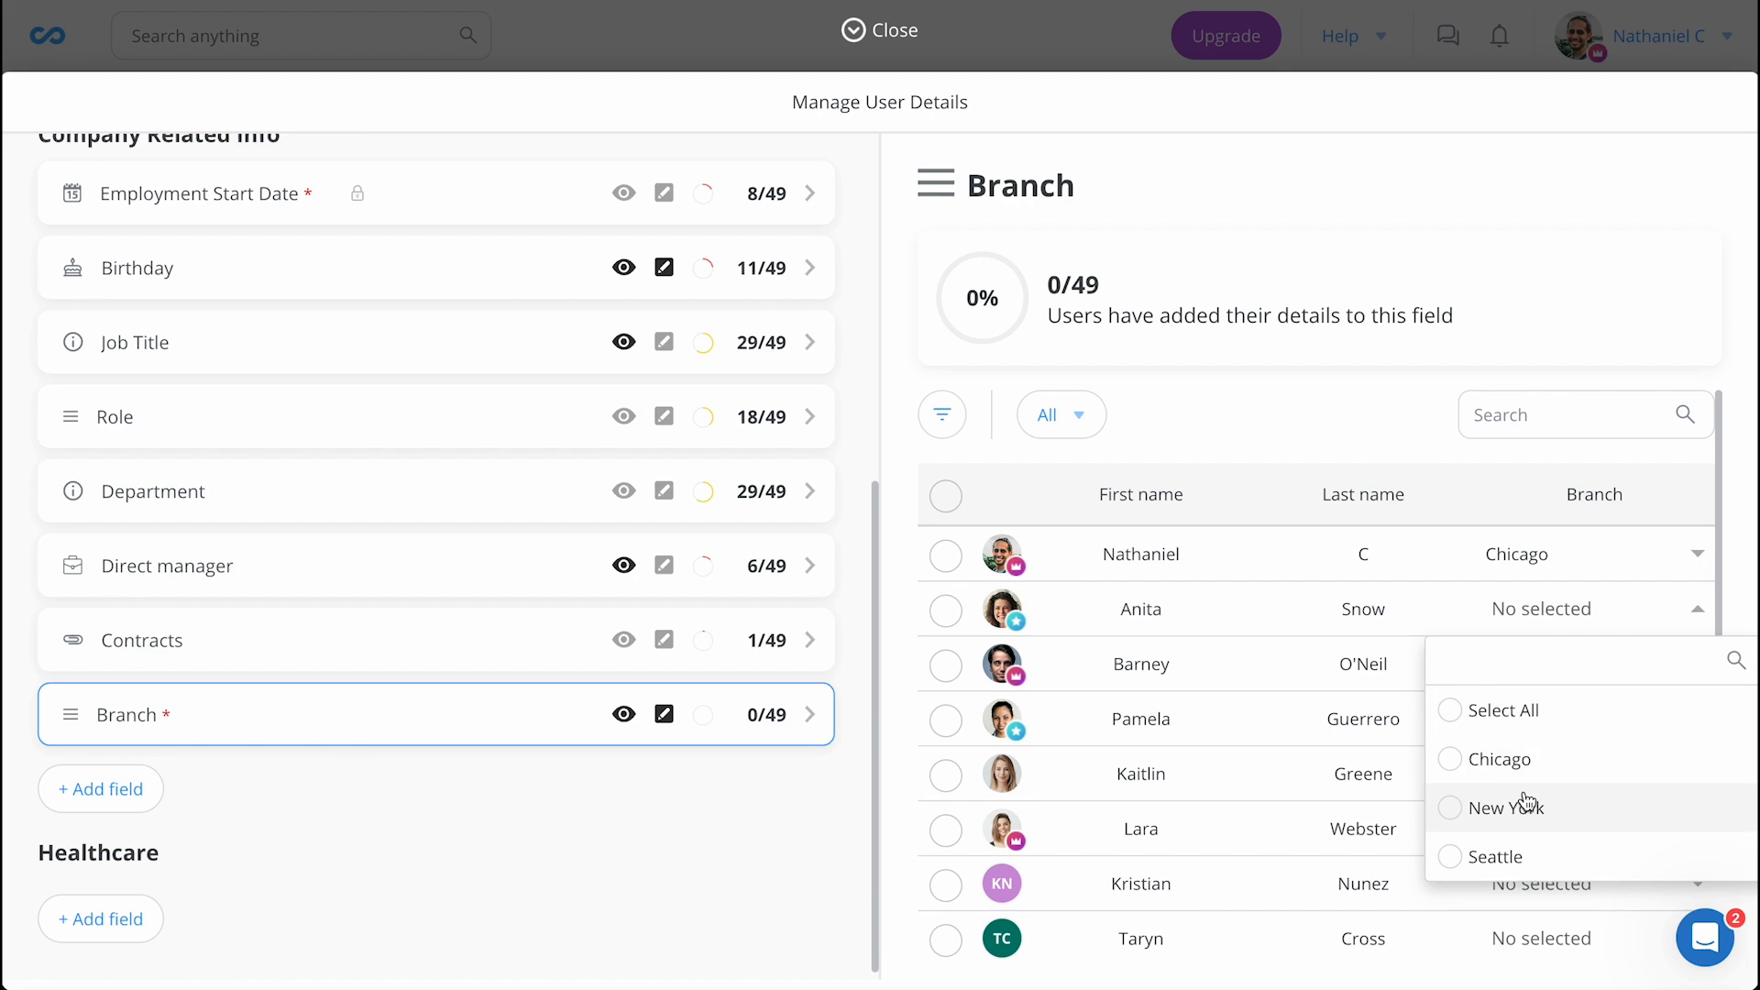
pyautogui.click(1510, 807)
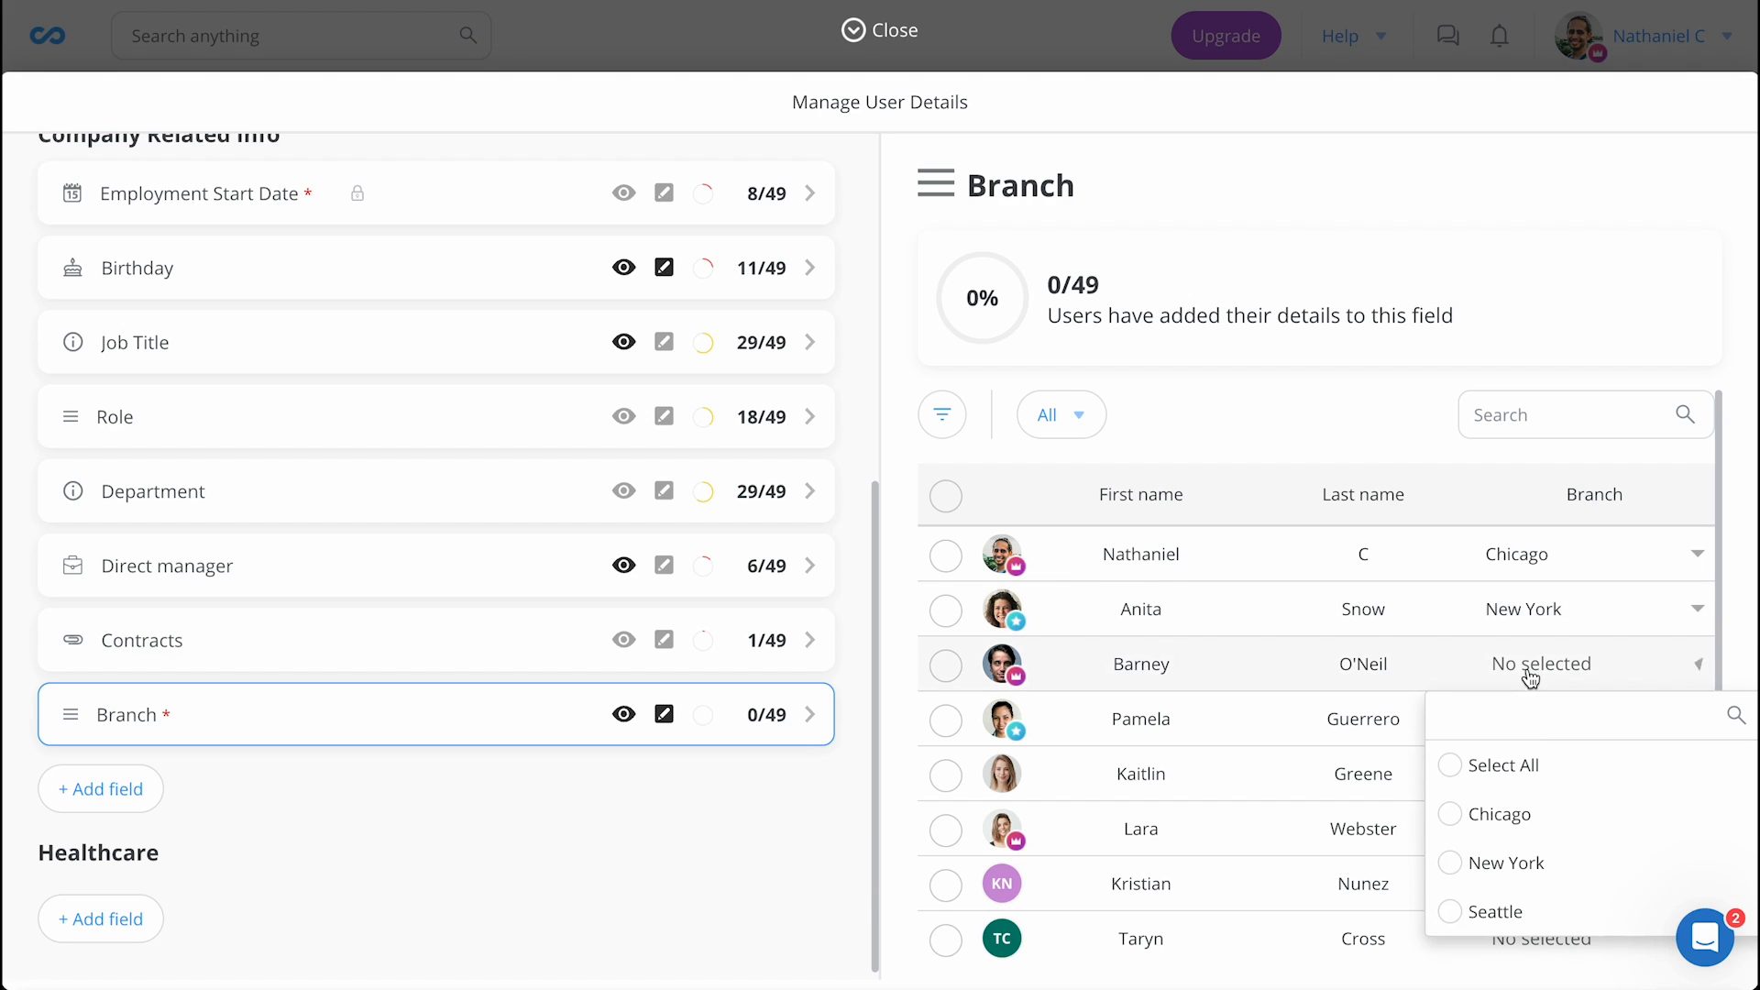
pyautogui.click(1492, 911)
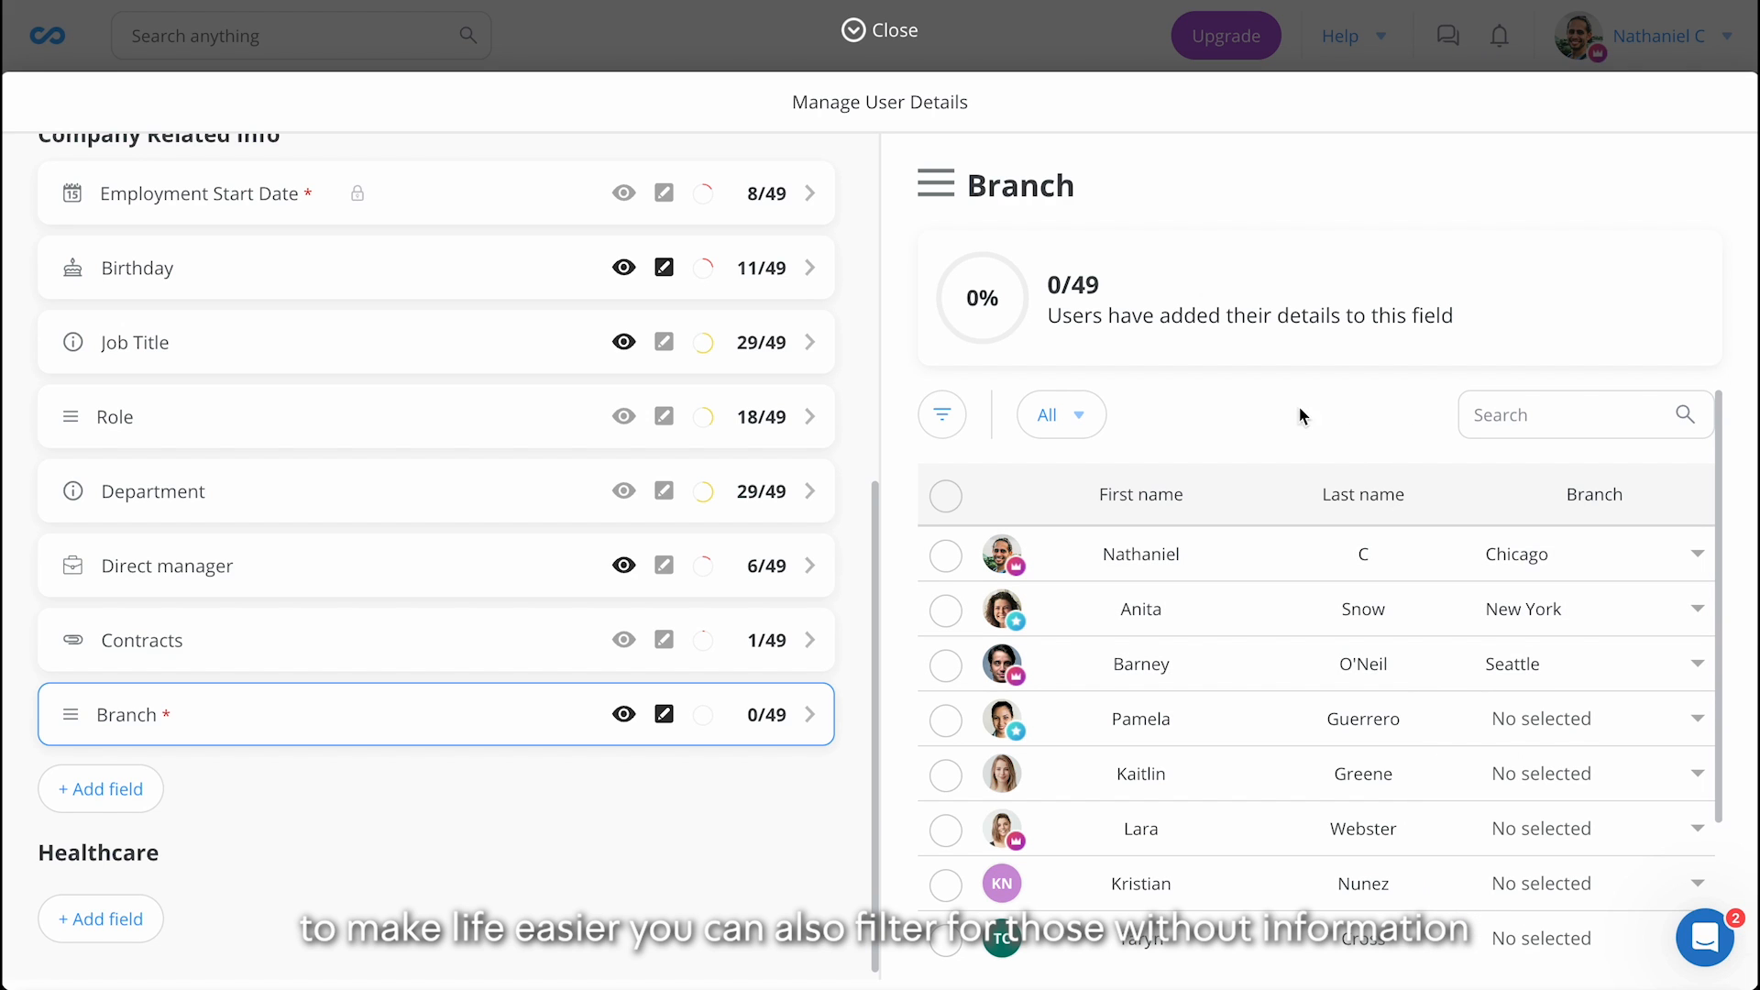
pyautogui.click(1060, 414)
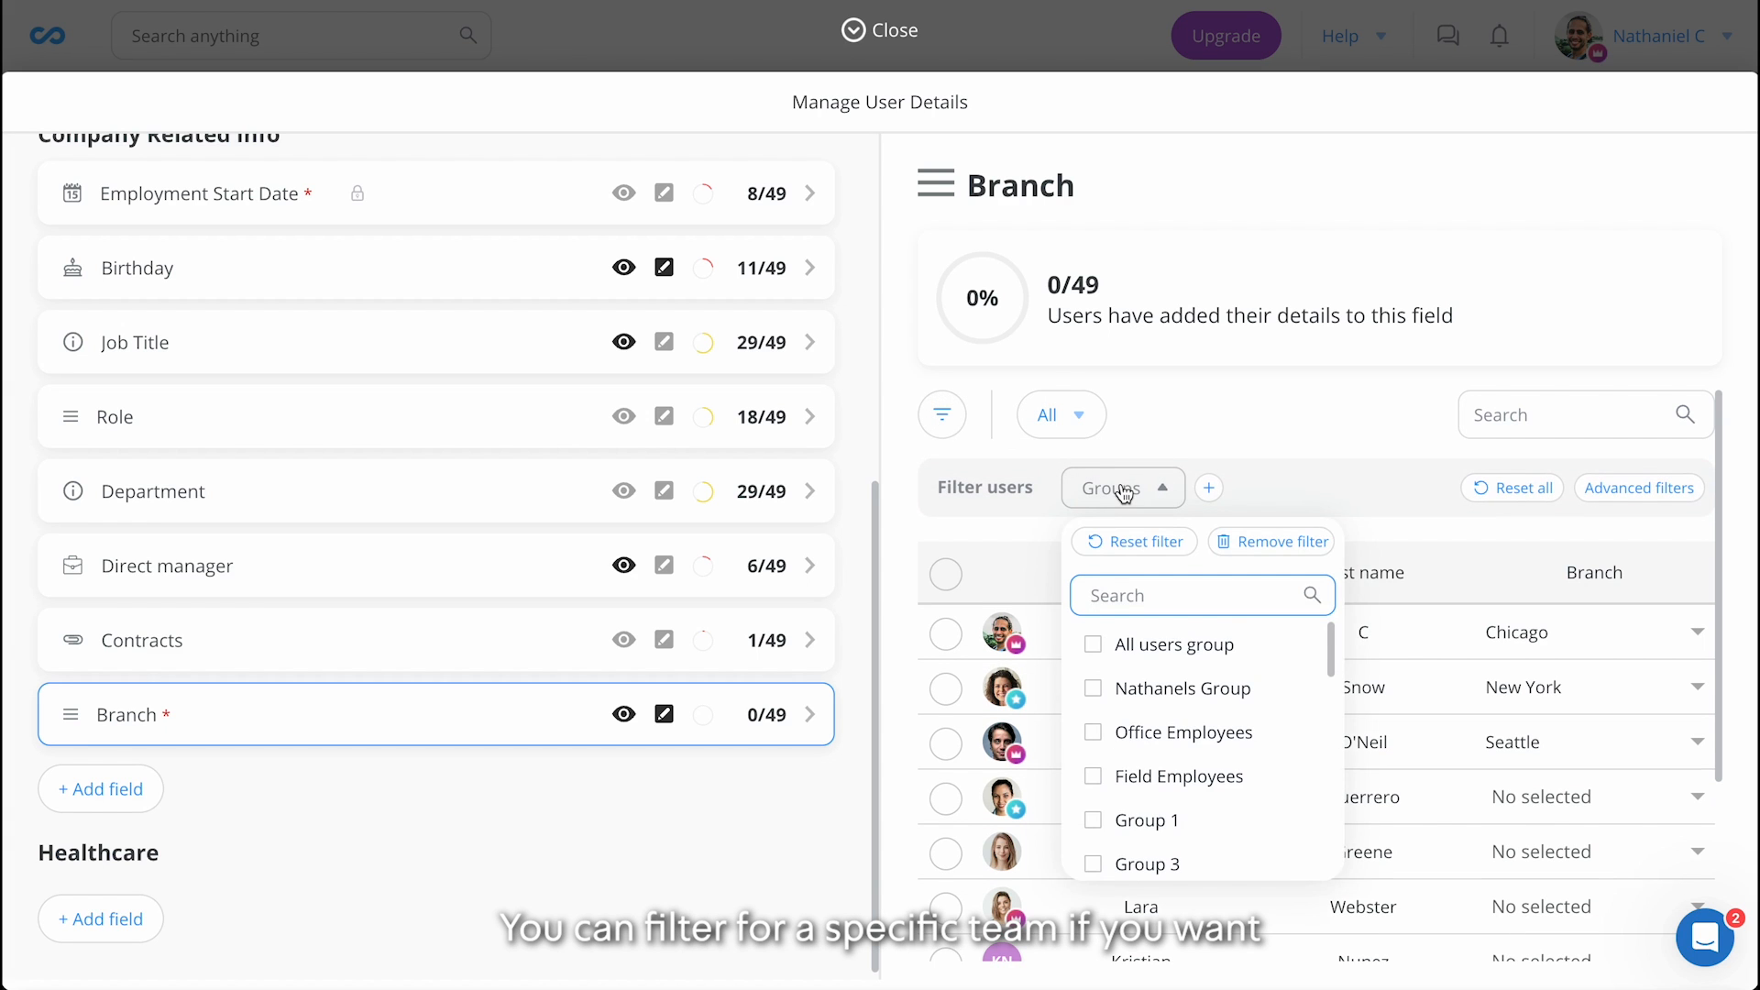
# Search the Groups filter for 'super' to narrow it to Supervisors
pyautogui.write('super')
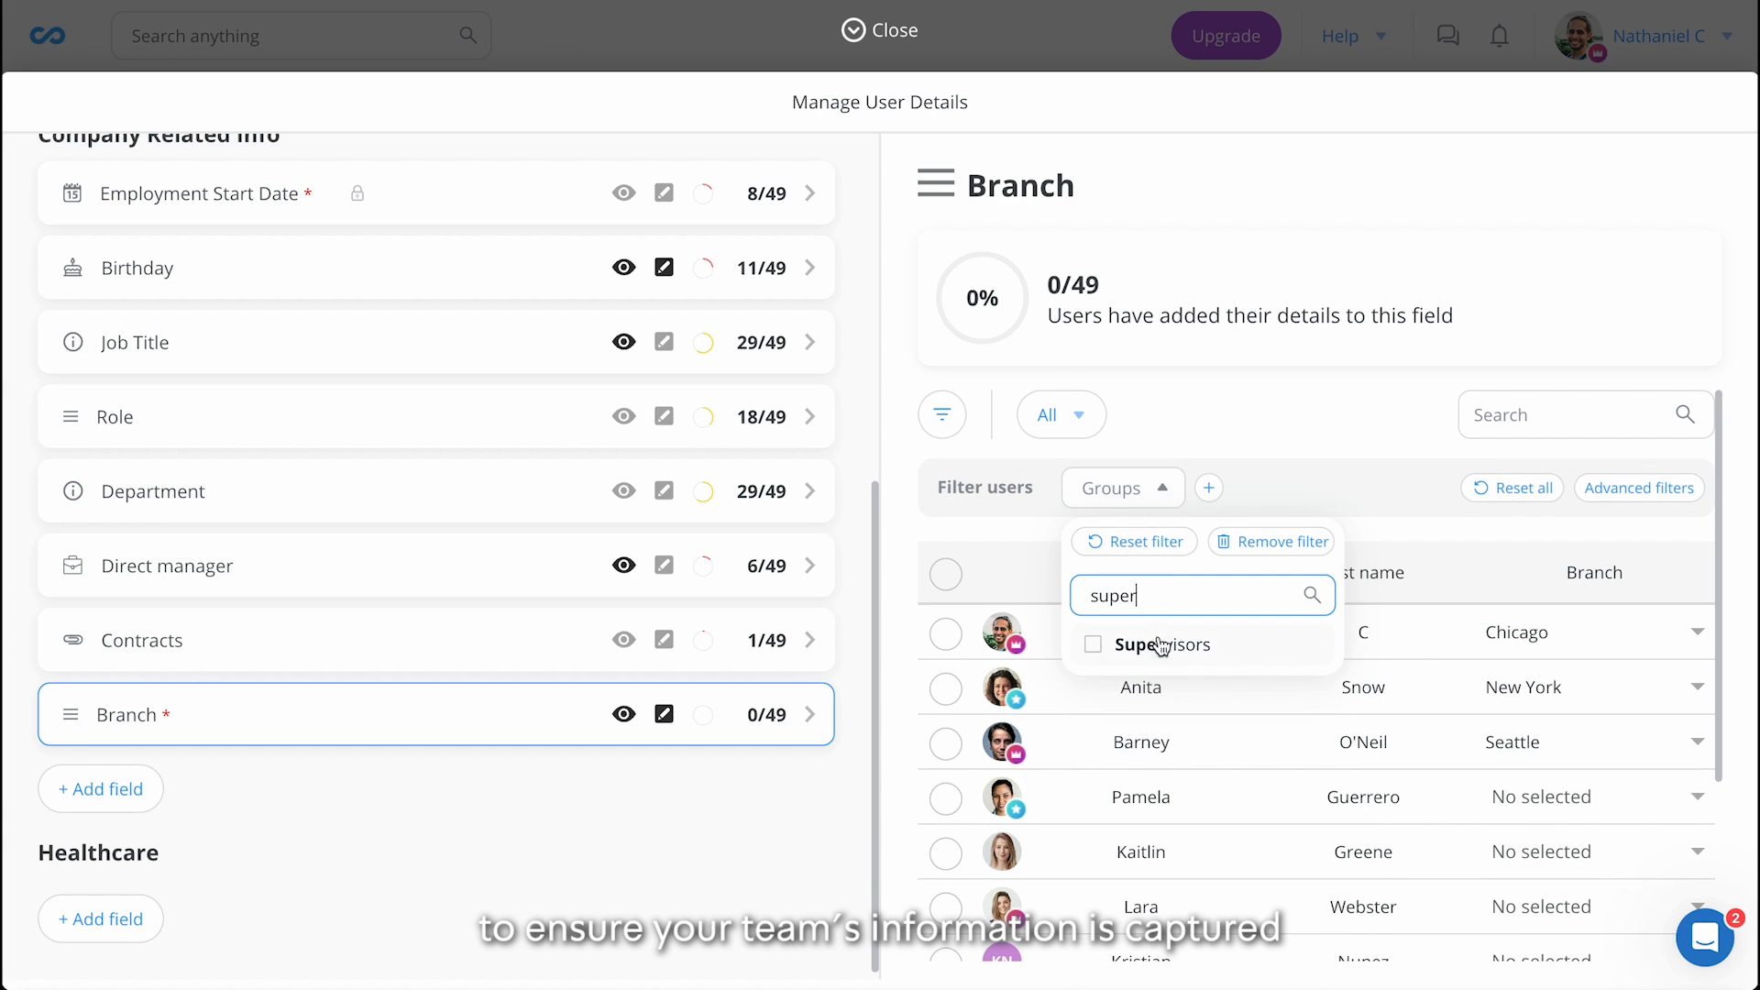
pyautogui.moveTo(1240, 407)
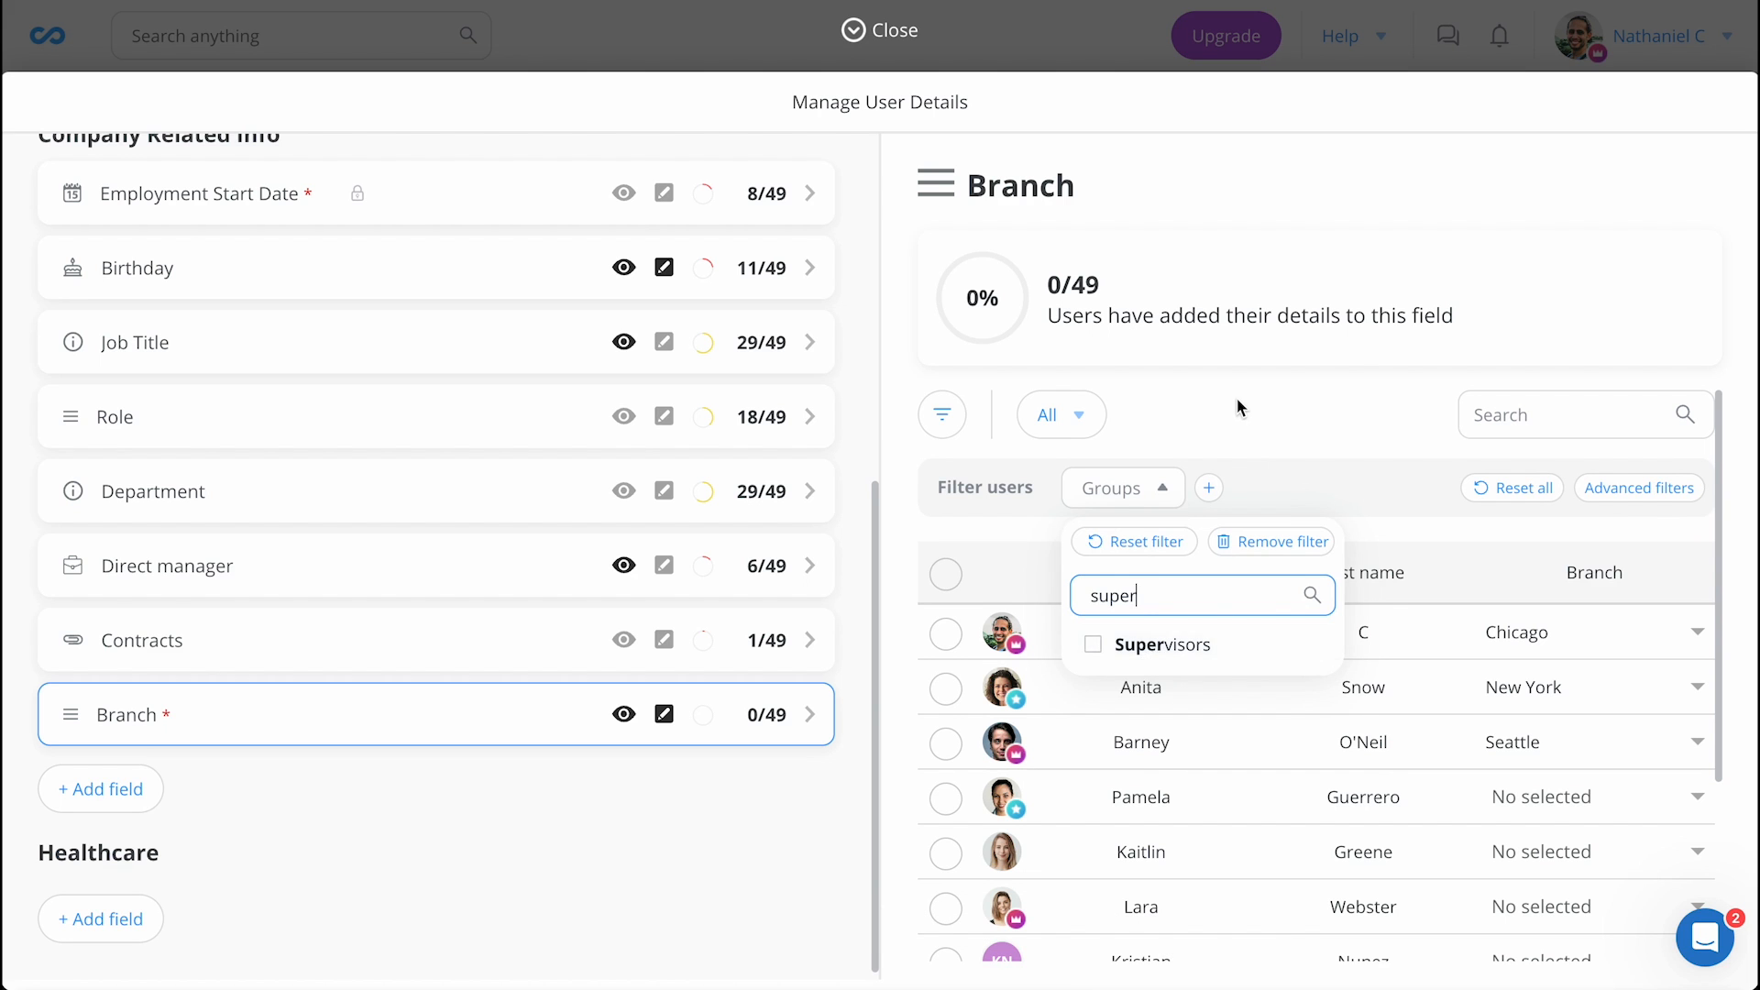
pyautogui.click(869, 29)
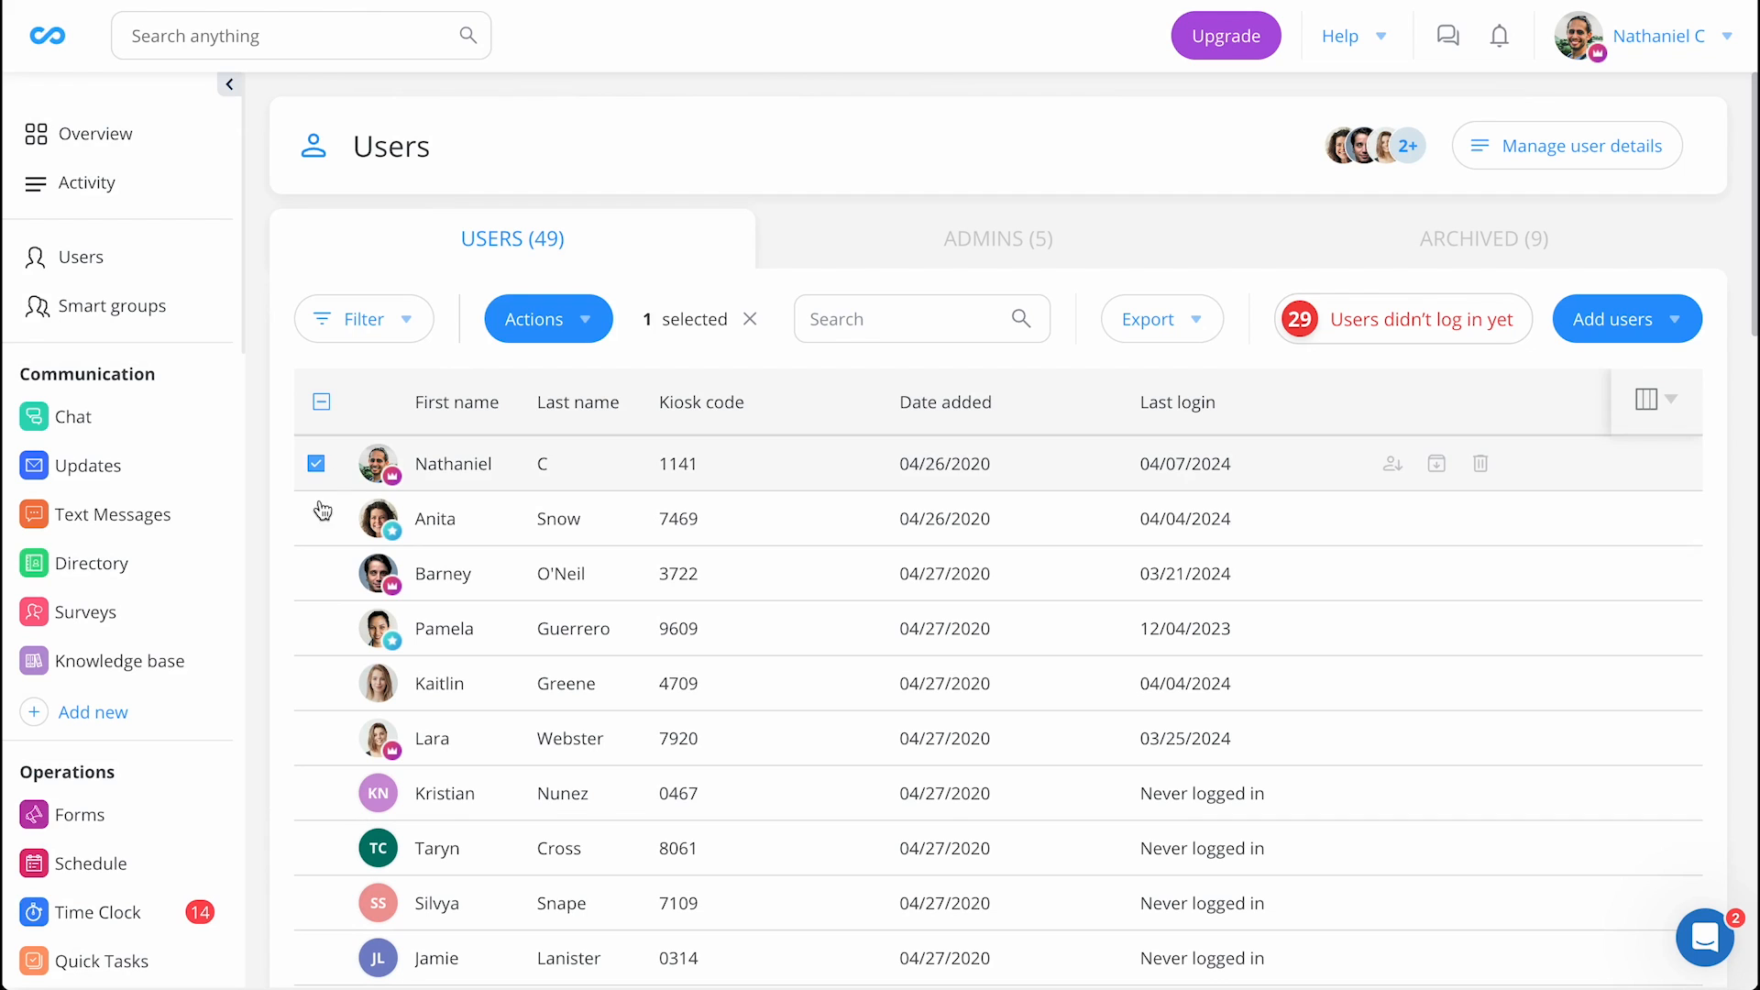
pyautogui.click(316, 628)
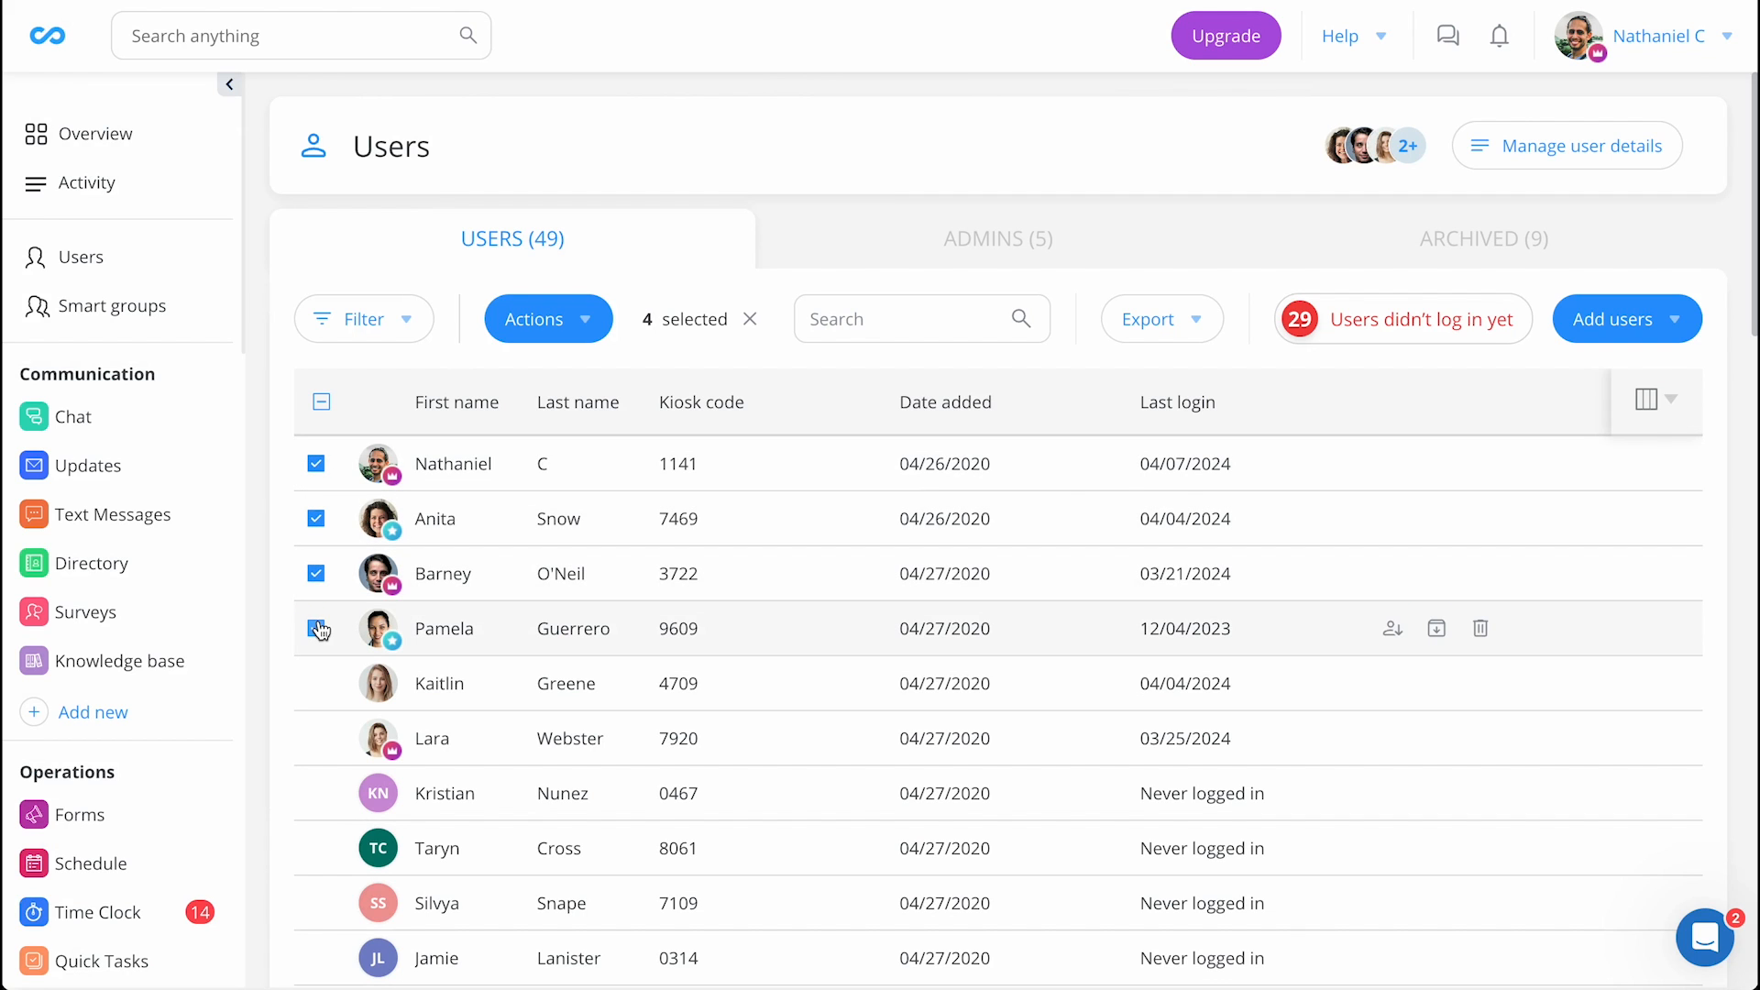
pyautogui.click(549, 319)
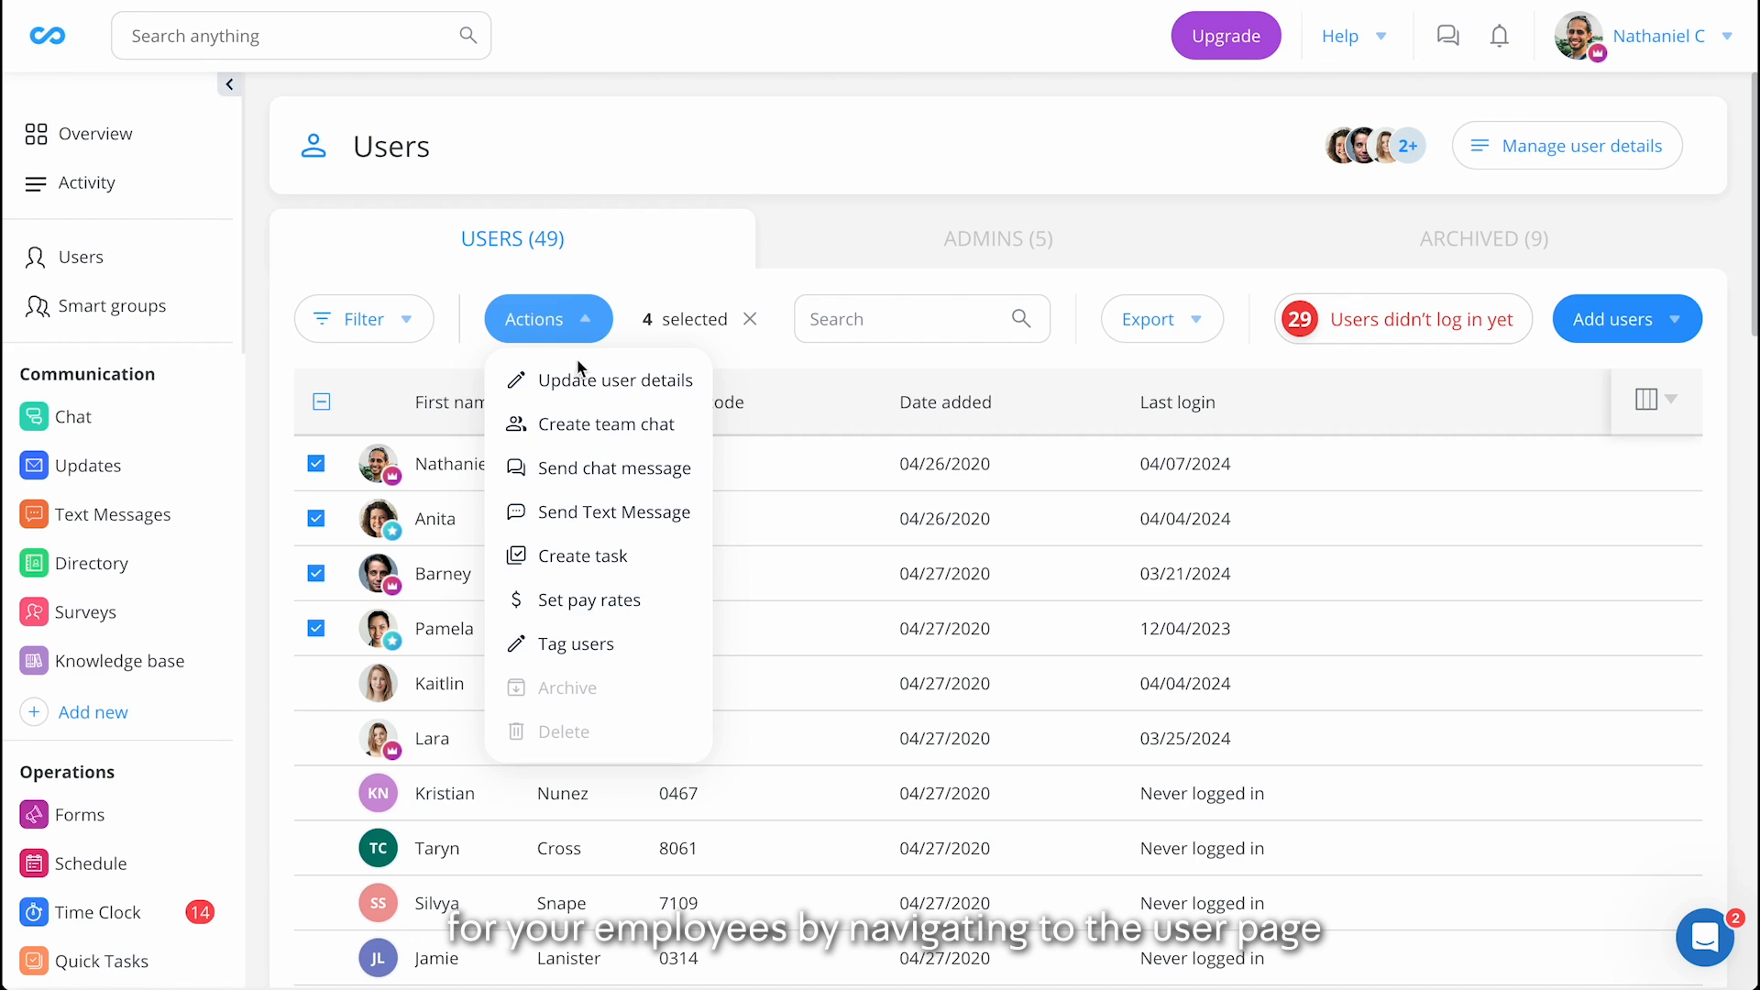
pyautogui.moveTo(602, 385)
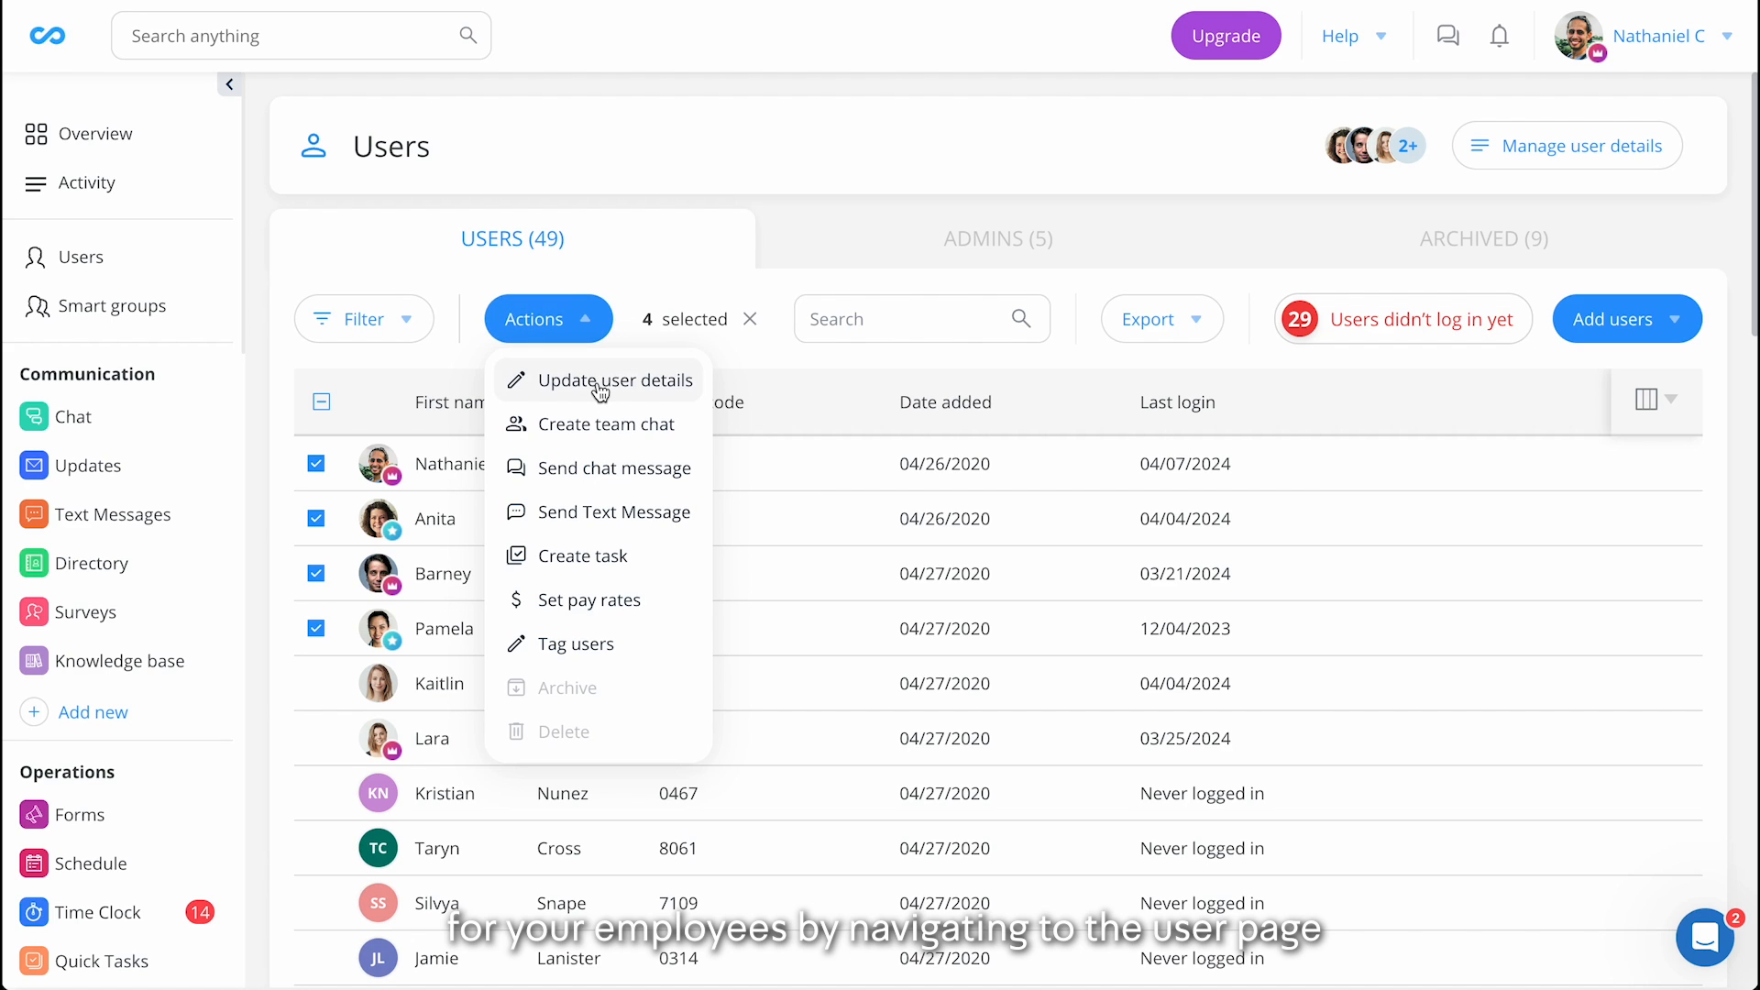
pyautogui.click(1627, 319)
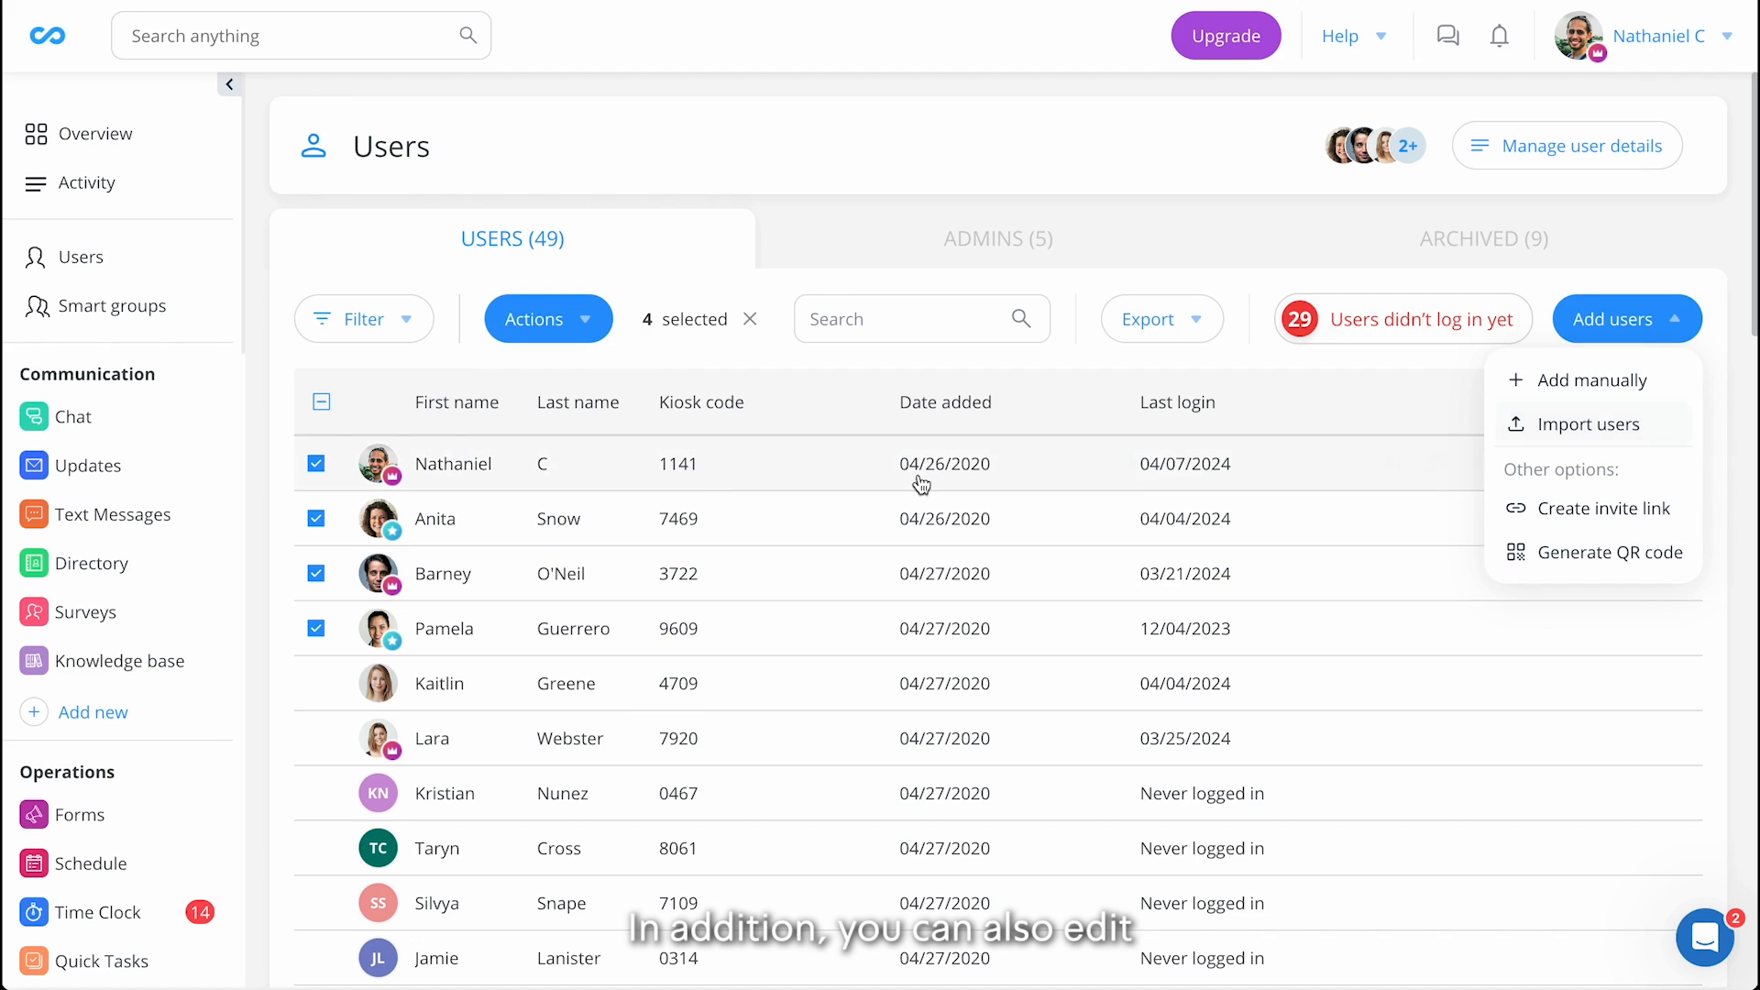
pyautogui.click(453, 464)
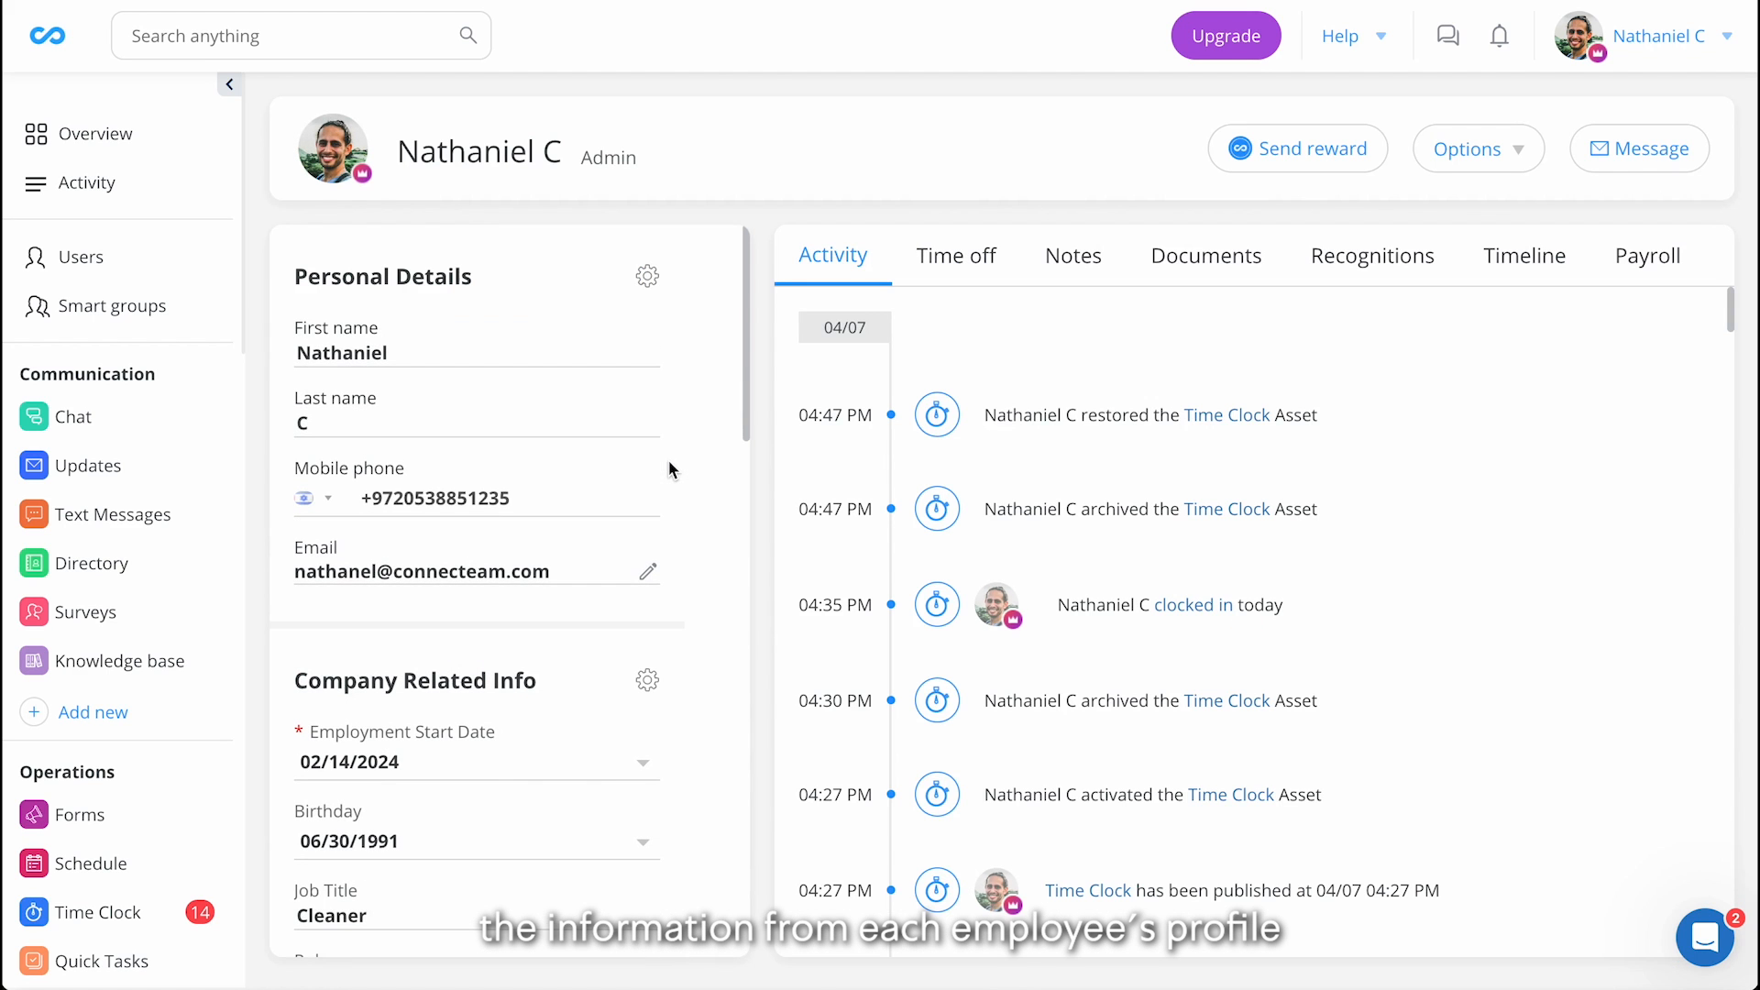